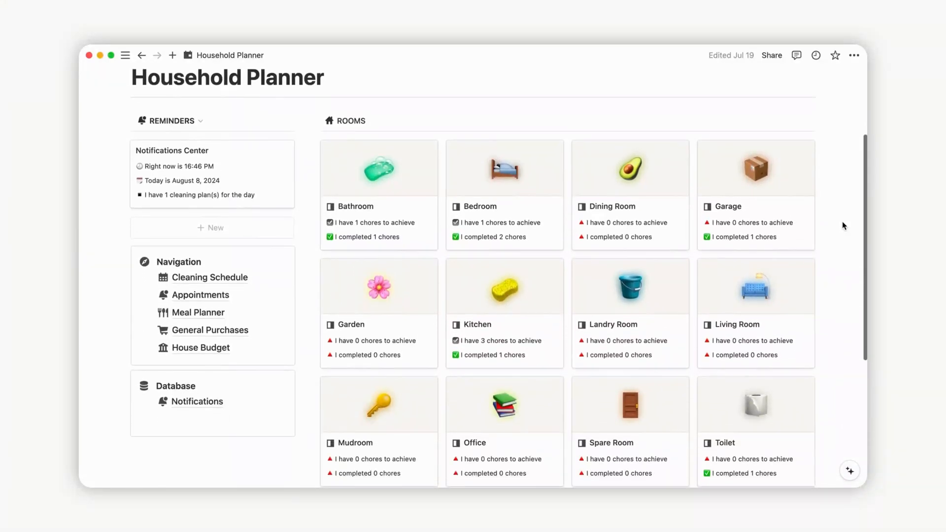
Browse the Cleaning Schedule sections, return home, and reopen the Cleaning Schedule page.
scroll("down", 3)
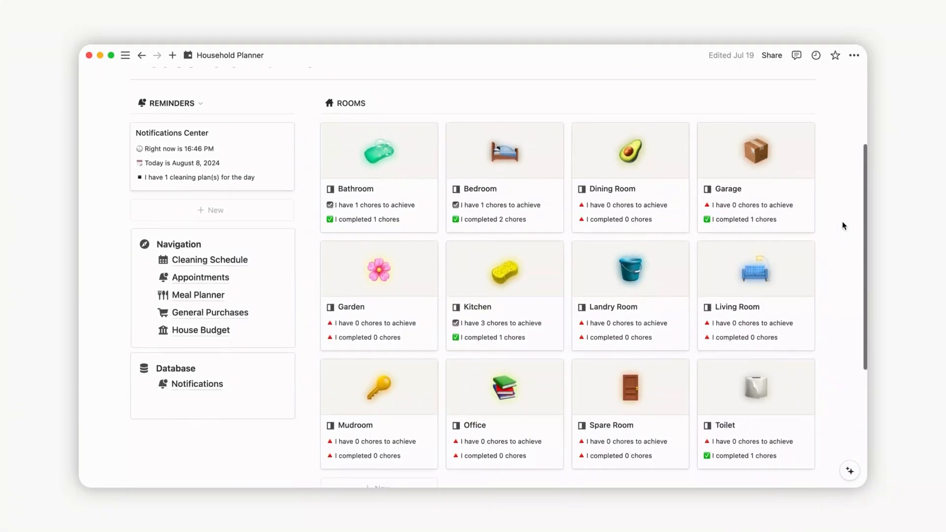
left_click(211, 259)
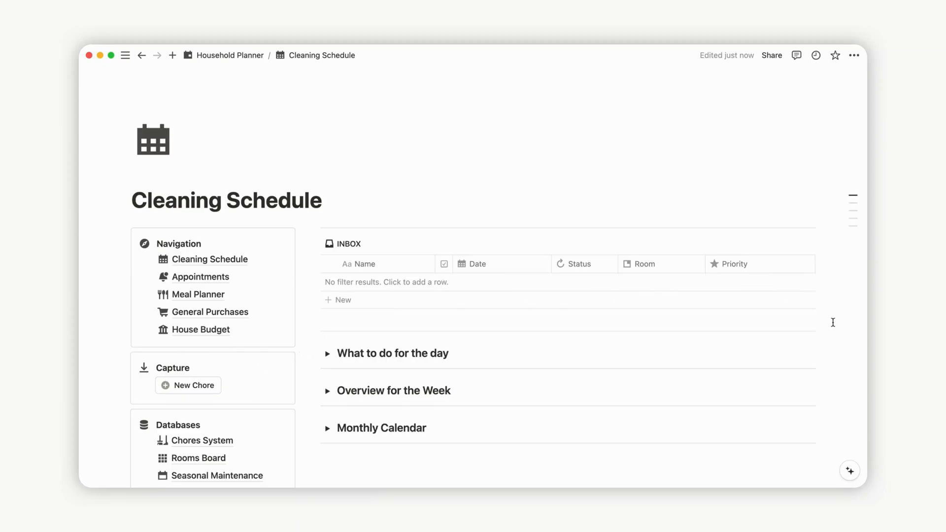
left_click(327, 354)
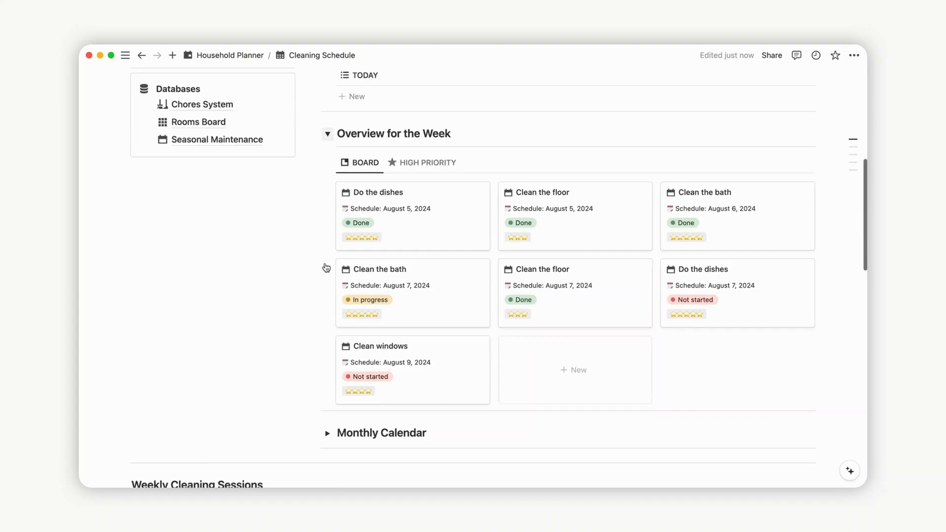
scroll("down", 3)
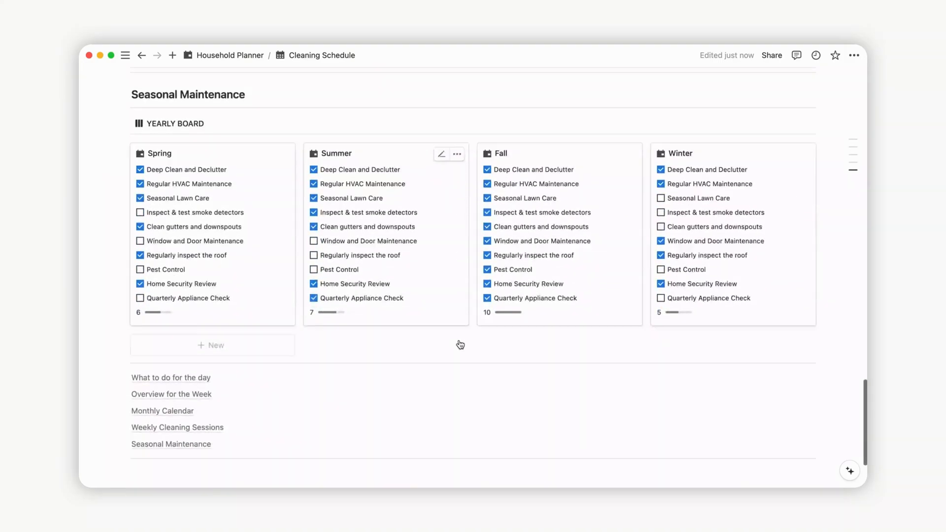
scroll("down", 3)
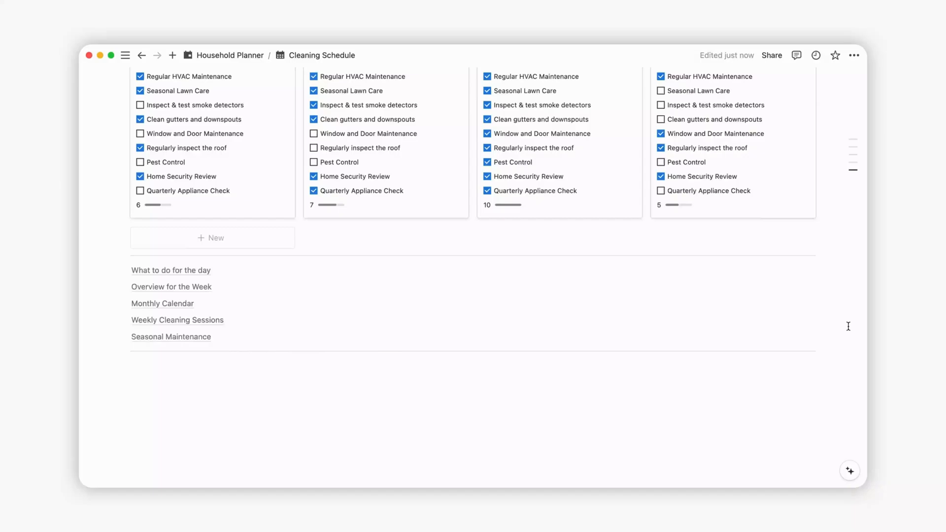
left_click(227, 55)
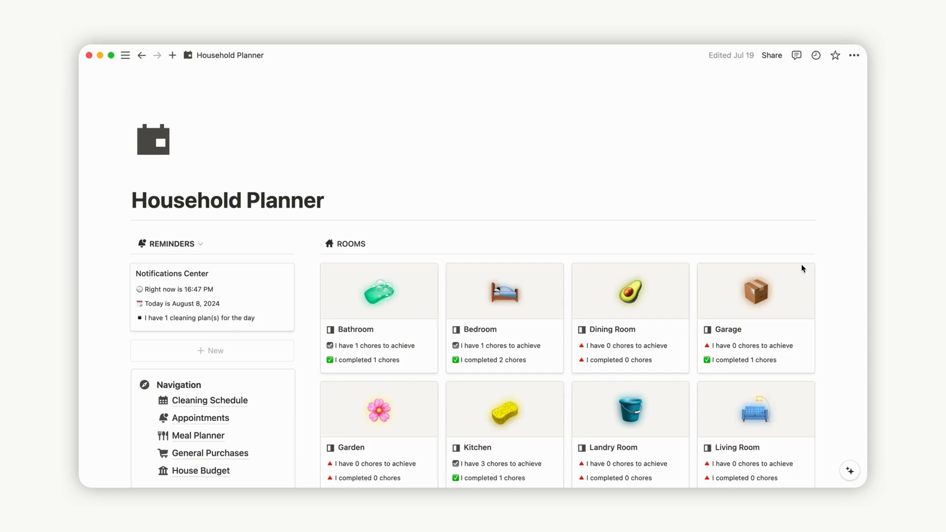
left_click(209, 400)
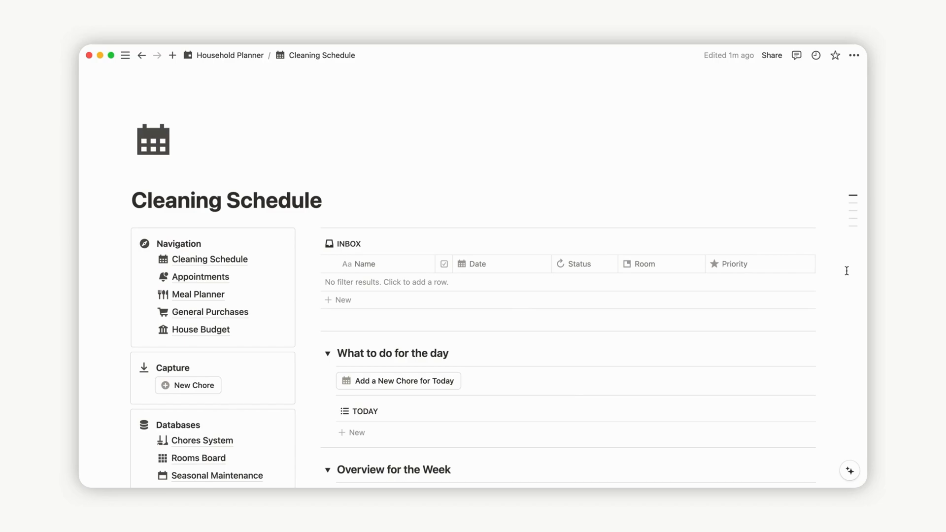
scroll("down", 3)
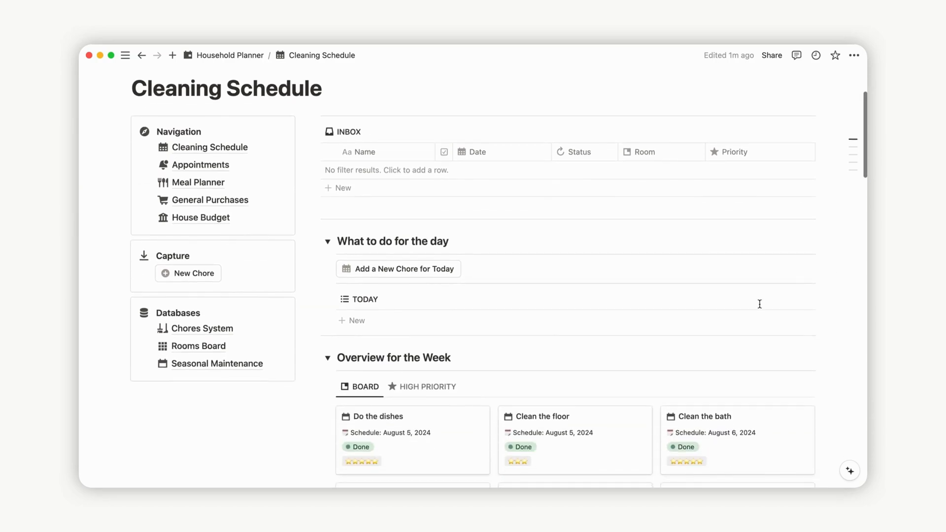
mouse_move(192, 273)
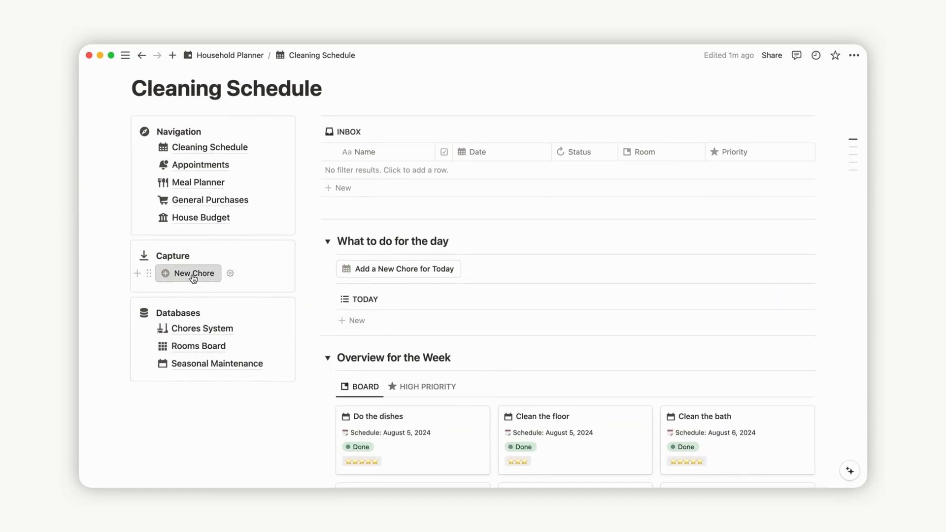
Add a New Chore to the inbox dated today, linked to Bedroom, with a four-star priority.
left_click(192, 273)
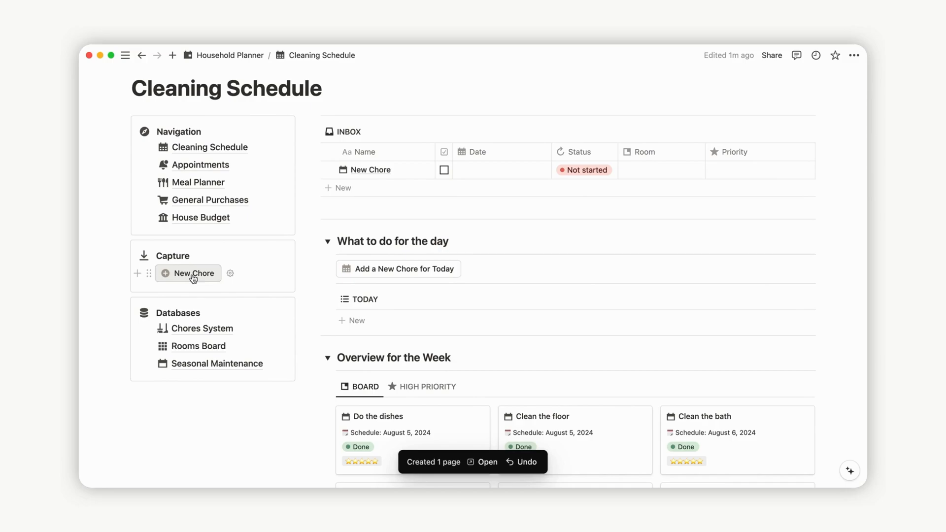
mouse_move(347, 131)
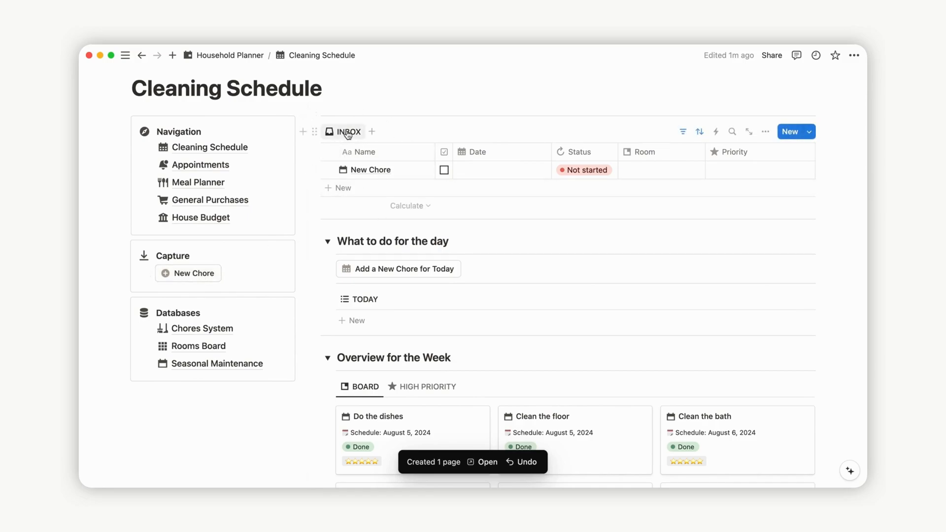
left_click(367, 169)
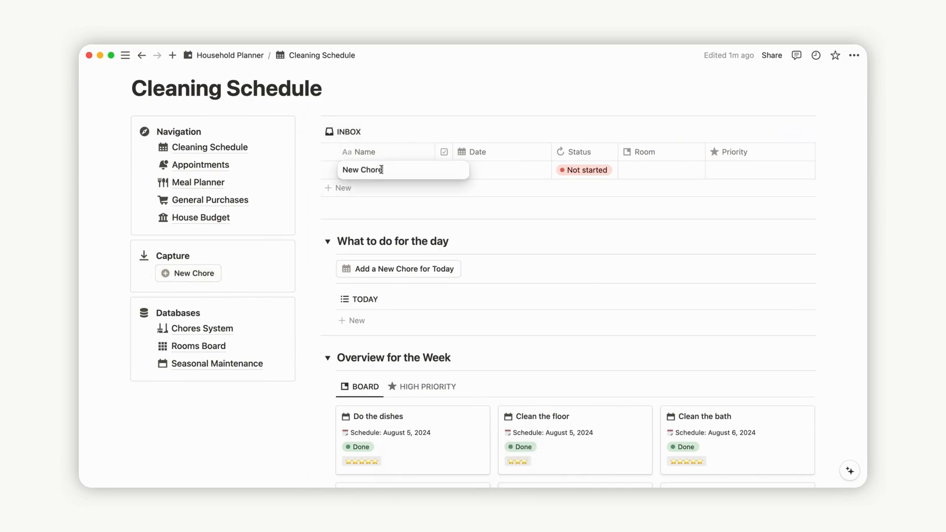
left_click(501, 170)
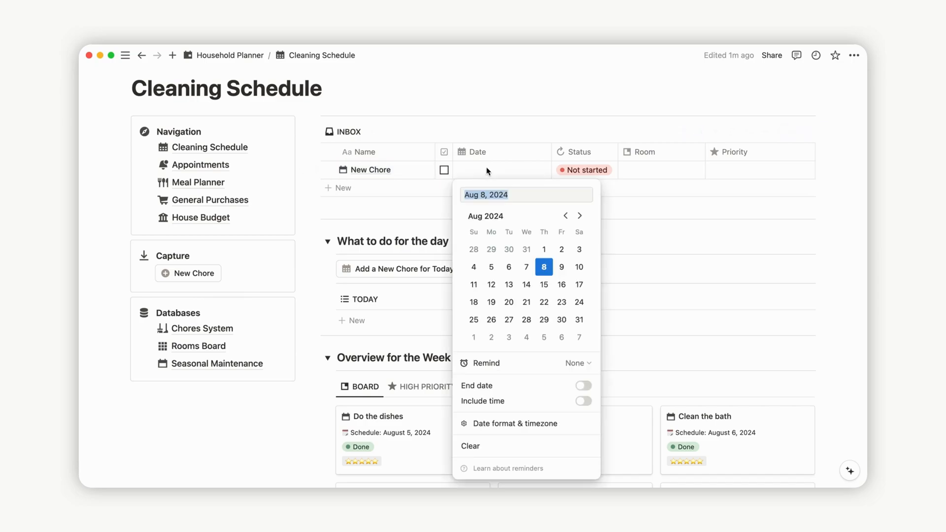
left_click(543, 267)
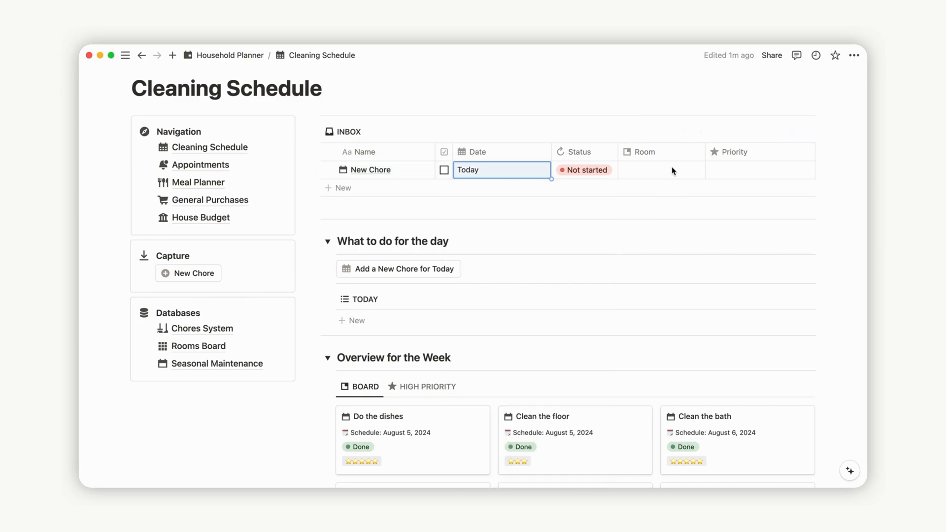
left_click(660, 170)
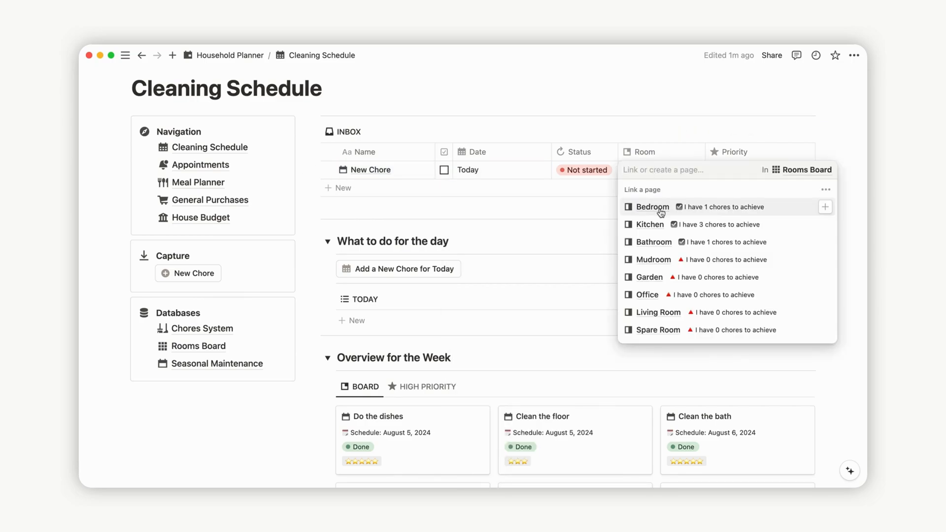
left_click(652, 207)
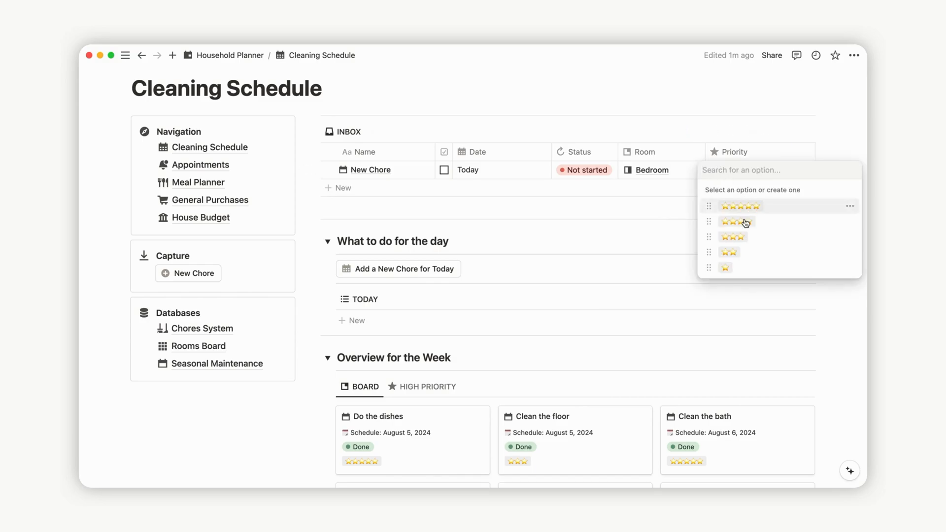
left_click(732, 222)
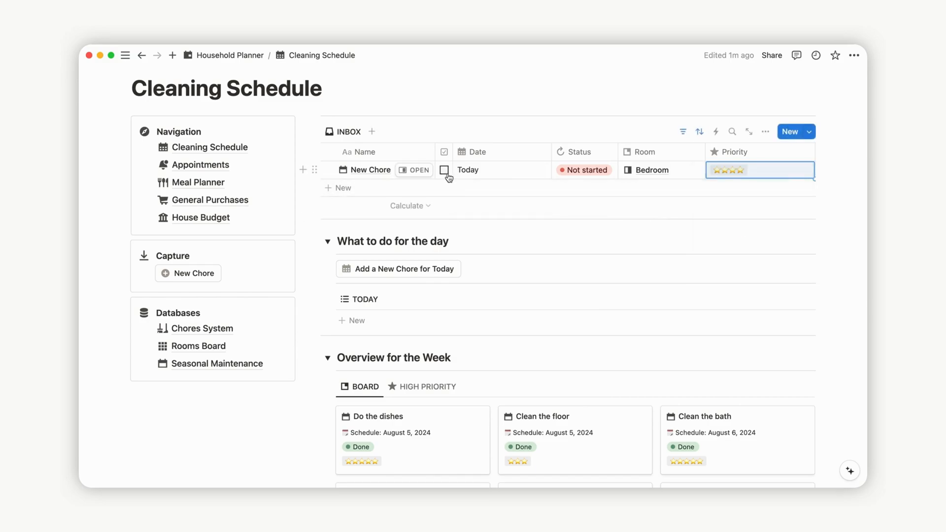
Add a second New Chore to today's list and filter the weekly overview to high-priority chores.
scroll("down", 3)
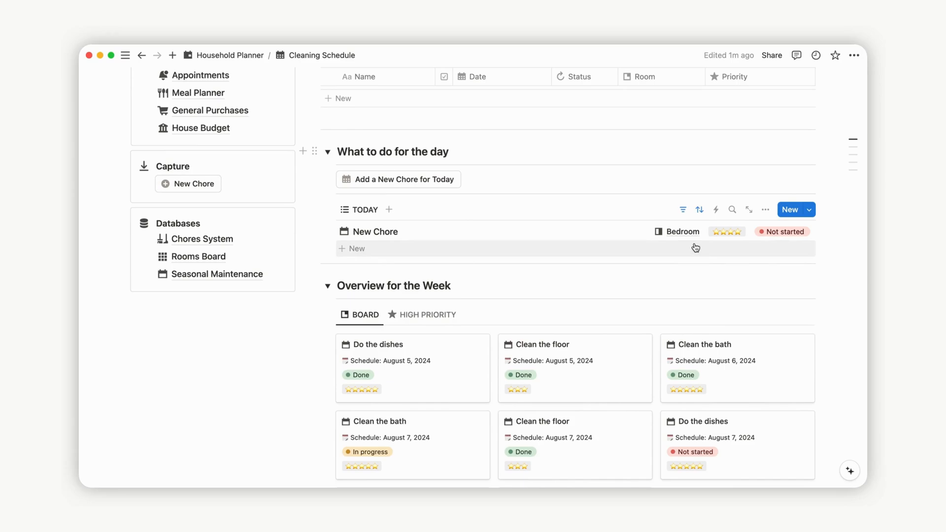
left_click(357, 249)
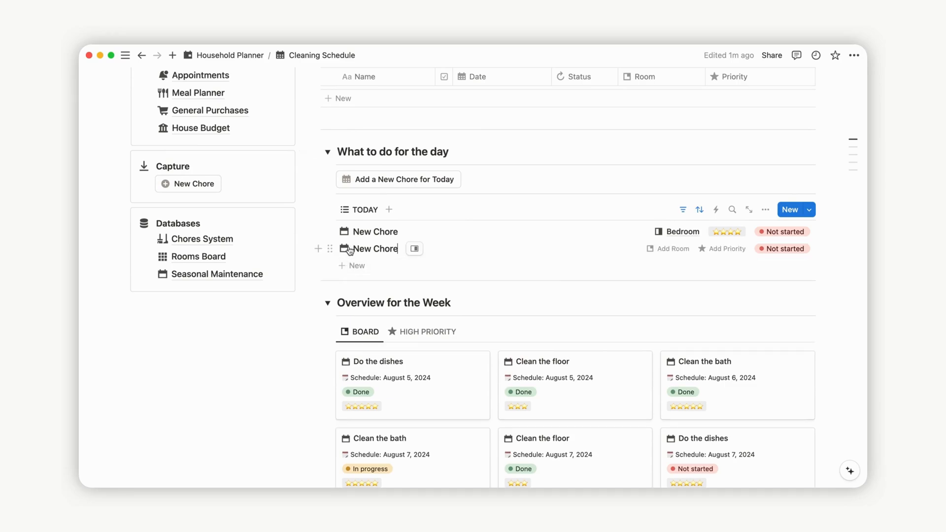
left_click(413, 248)
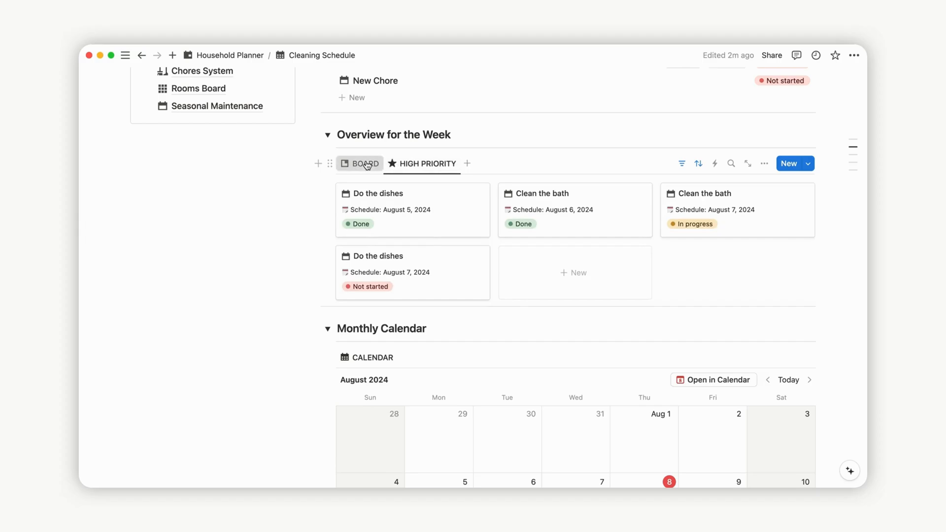
scroll("down", 3)
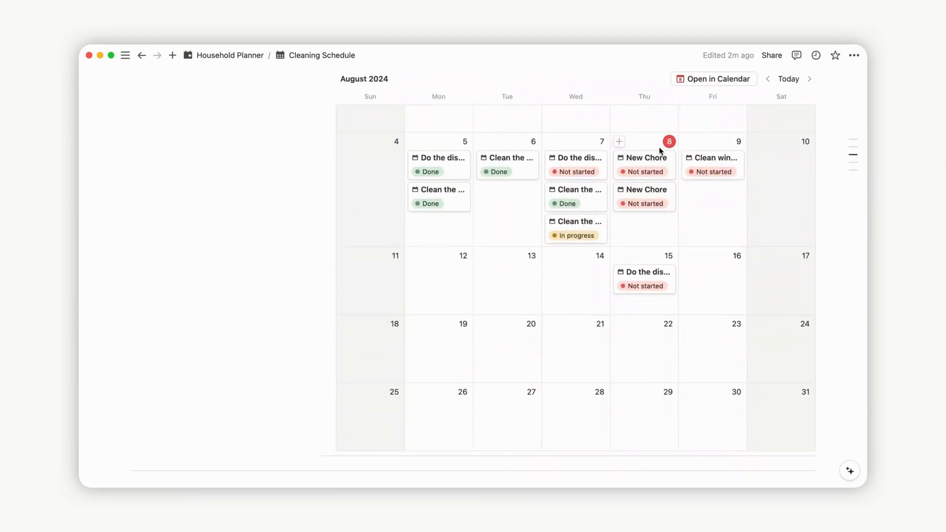
scroll("down", 3)
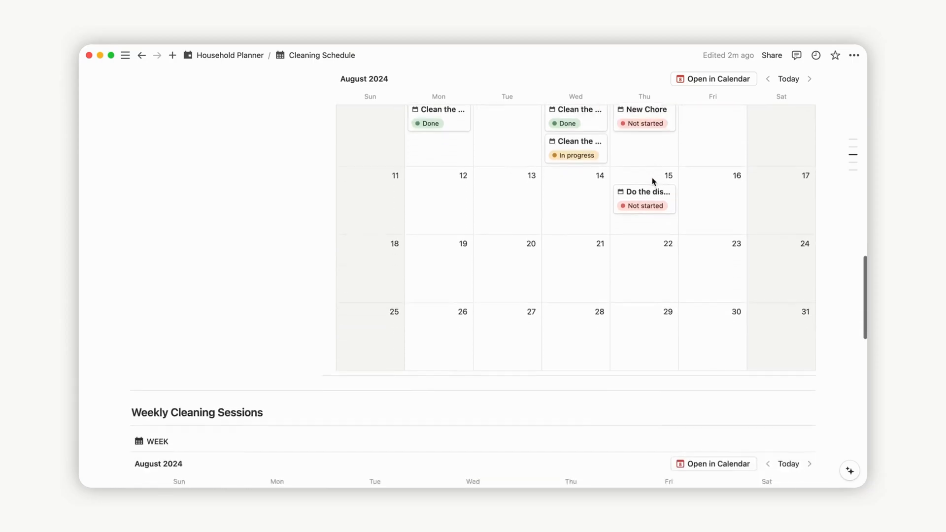
scroll("down", 3)
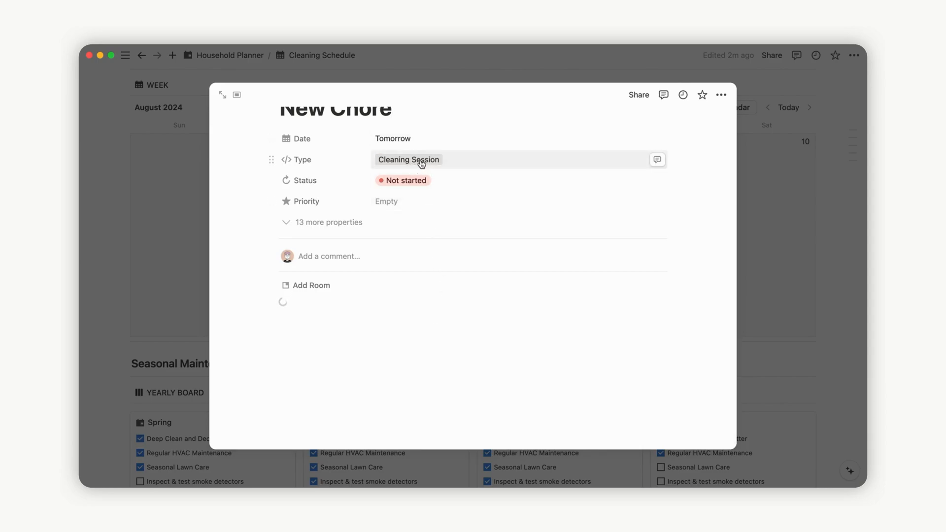
Keep the New Chore cleaning session's status as Not started.
left_click(405, 179)
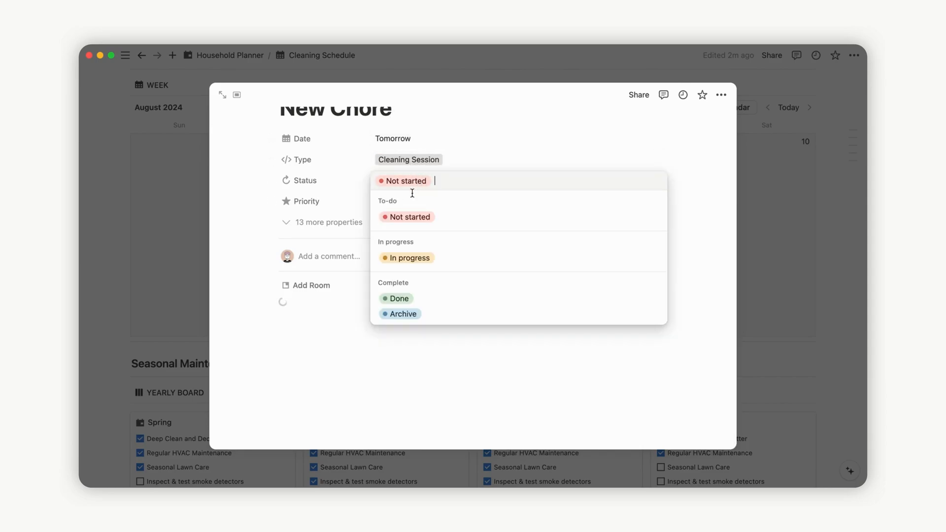
left_click(407, 217)
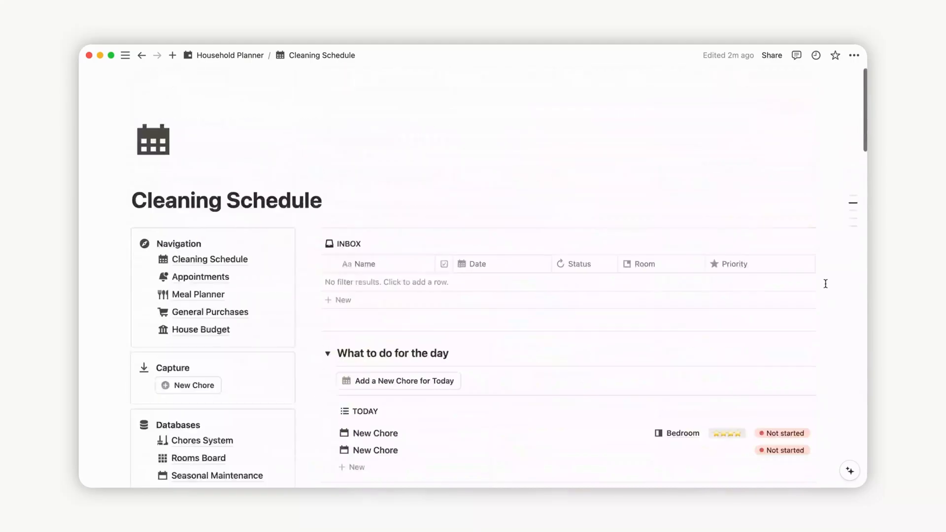
Mark the Bedroom chore Done so Bedroom shows 3 completed chores and 1 to achieve.
left_click(230, 55)
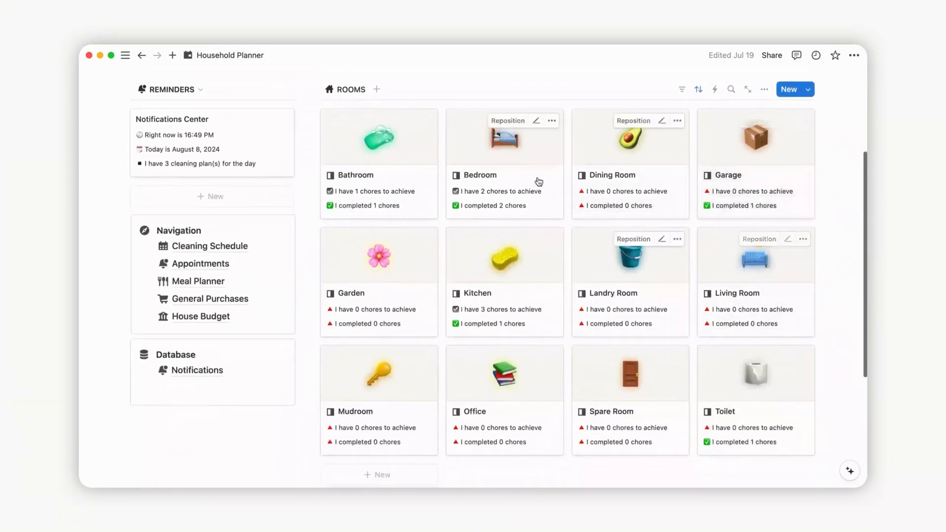
left_click(480, 176)
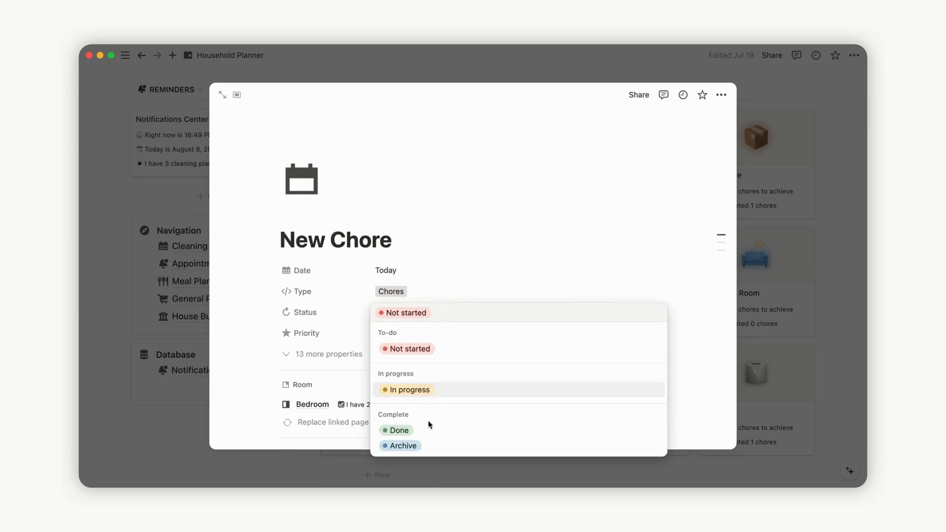
left_click(397, 430)
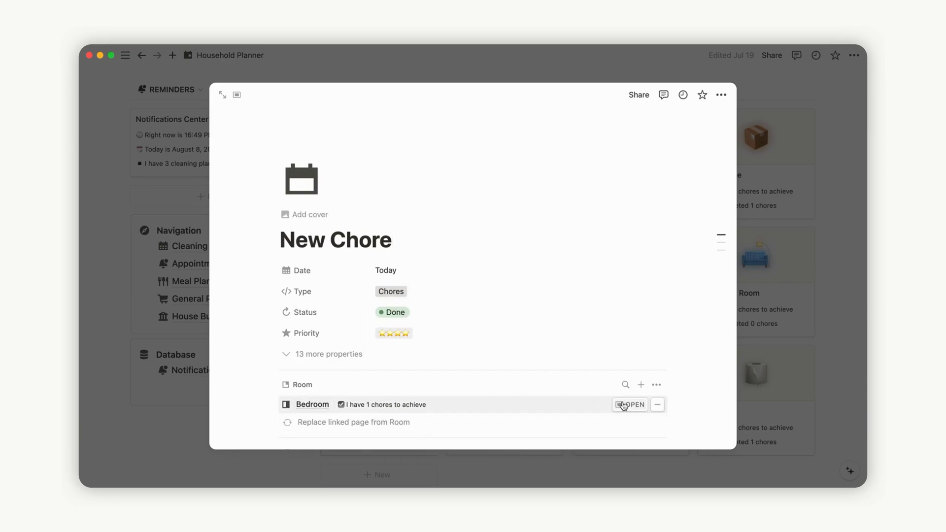
left_click(633, 405)
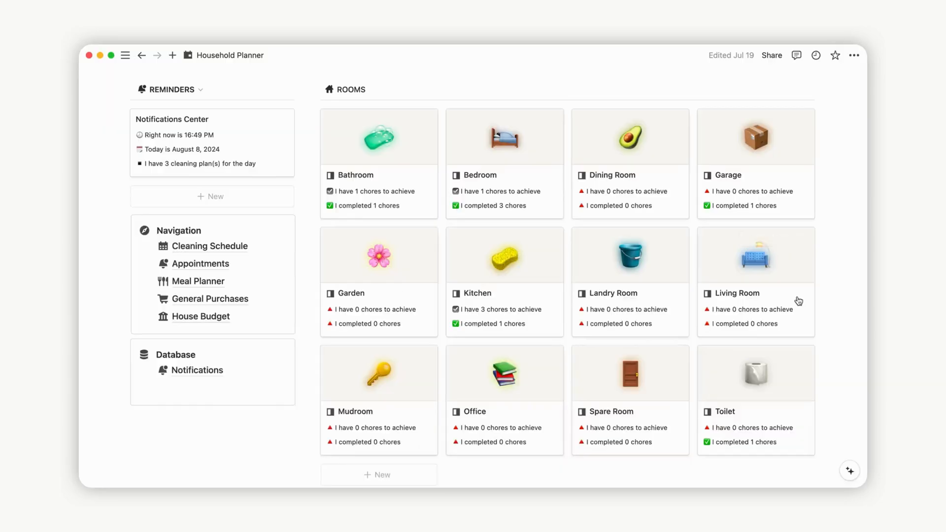
scroll("down", 3)
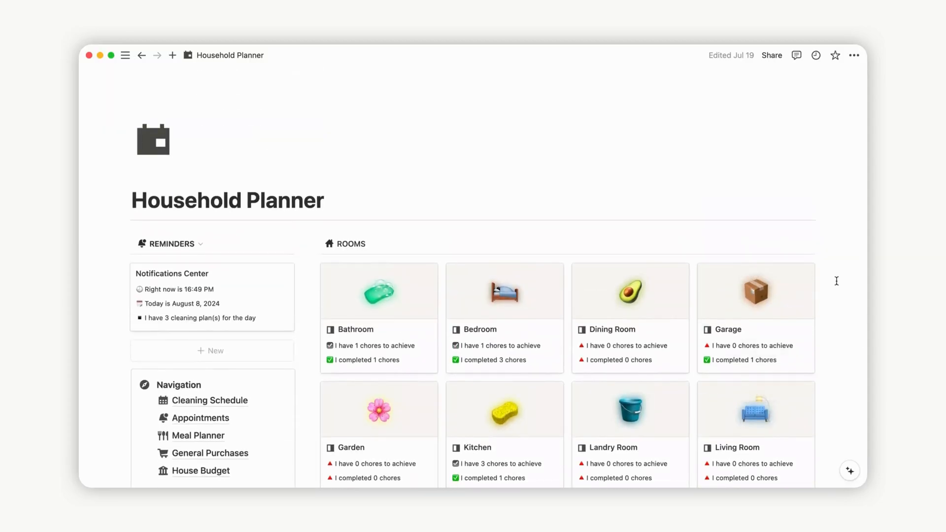
left_click(200, 418)
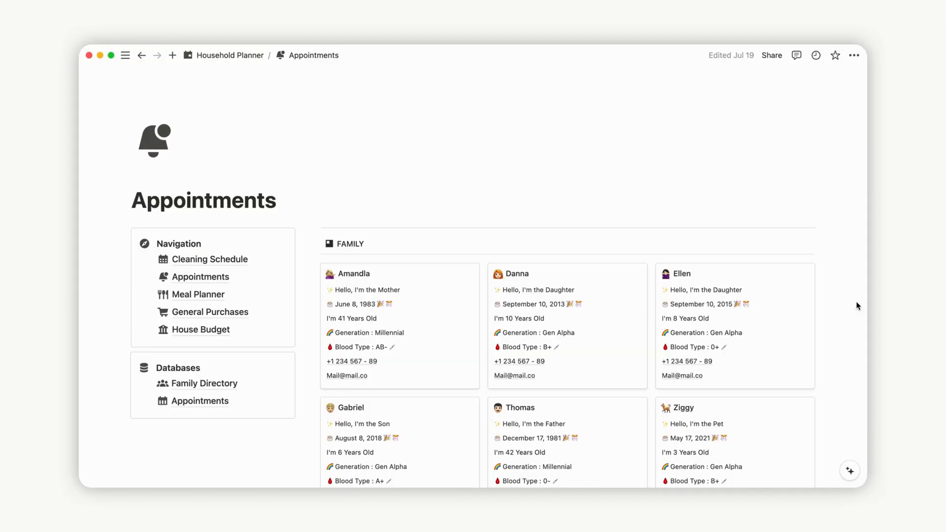
scroll("down", 3)
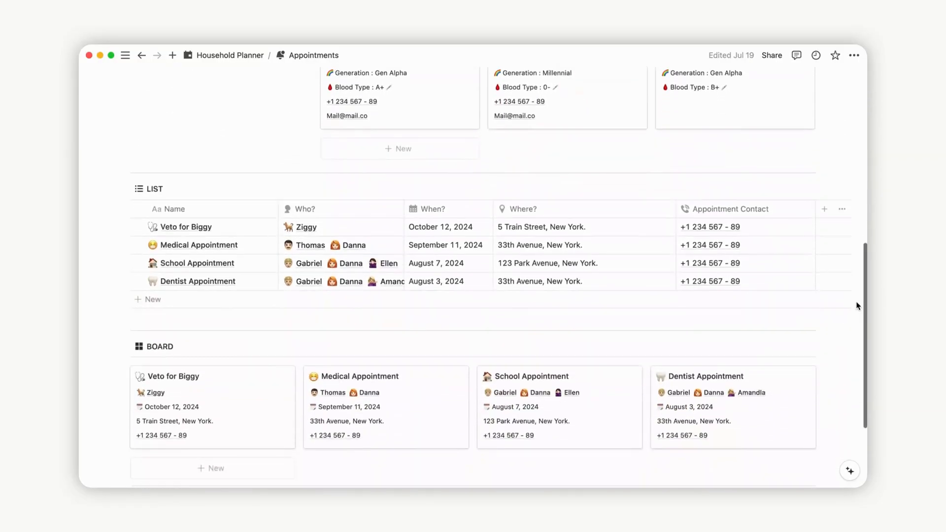
scroll("down", 3)
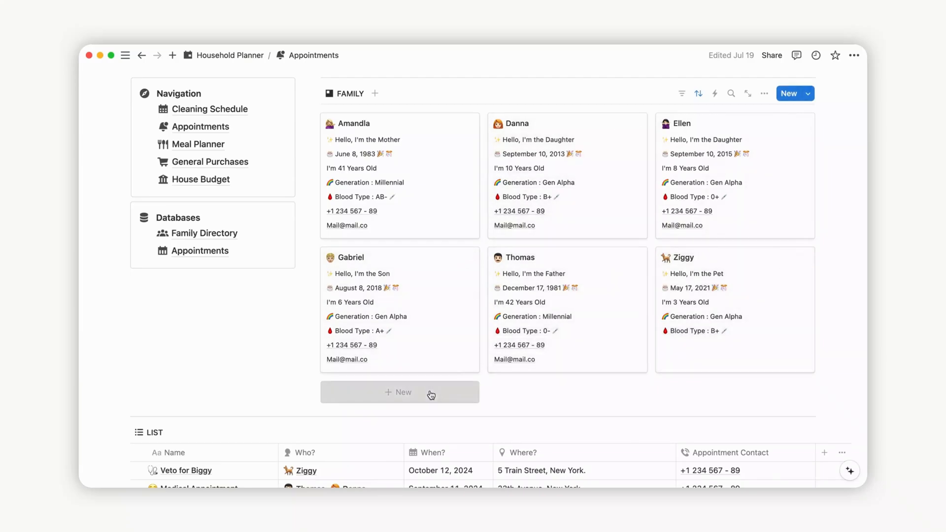
Create a New Family member card from the template and give it a person icon.
left_click(399, 392)
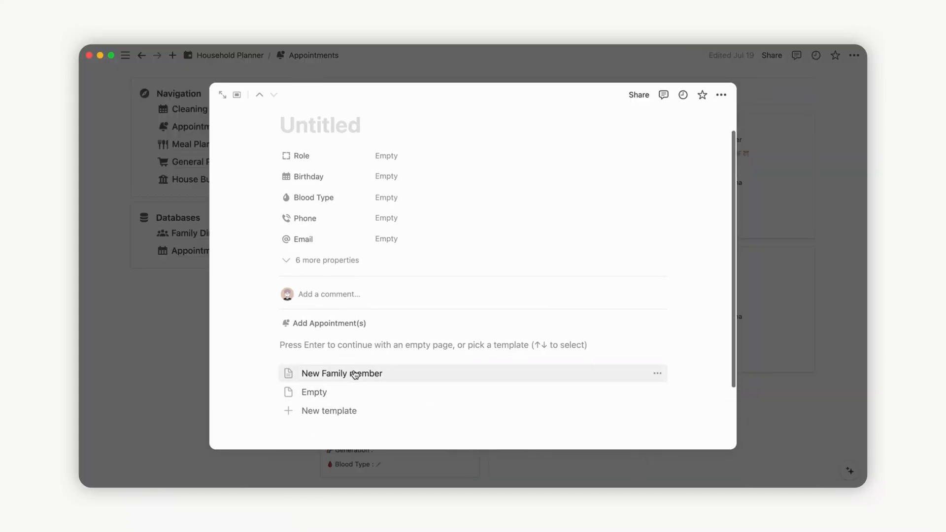
left_click(341, 373)
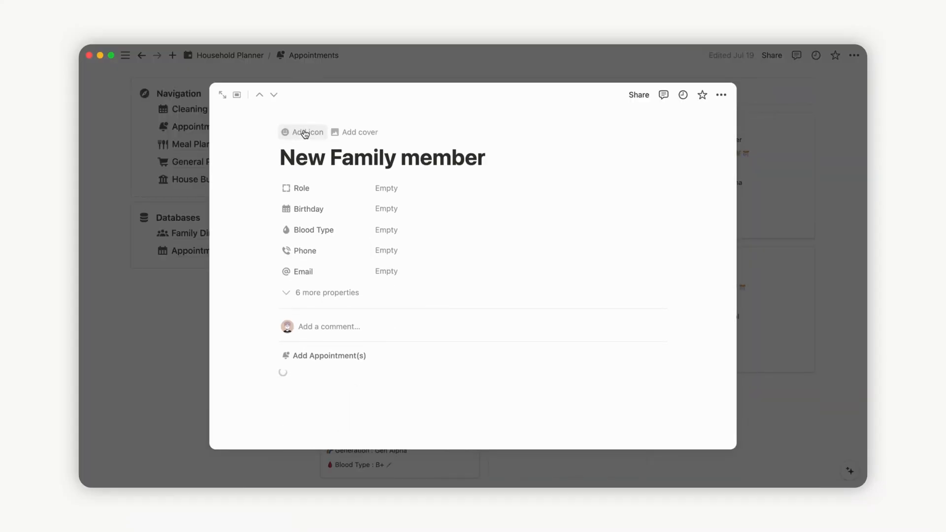
left_click(303, 132)
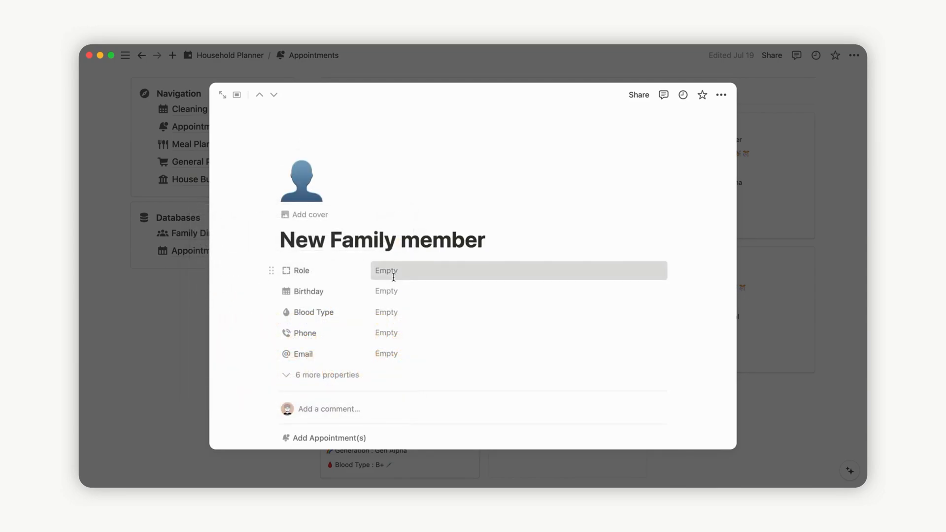
Set the member's role to New Role, birthday August 29, 1999 and blood type AB+.
type("New")
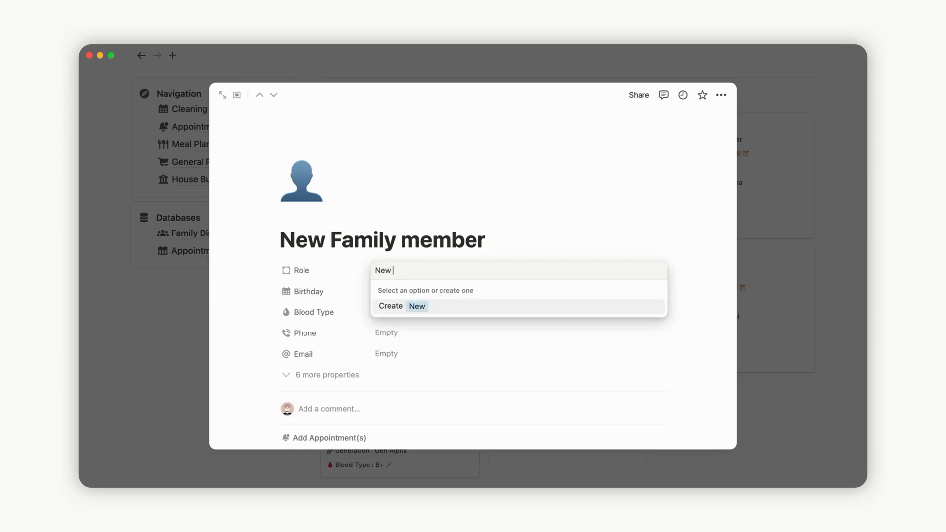
type("Role")
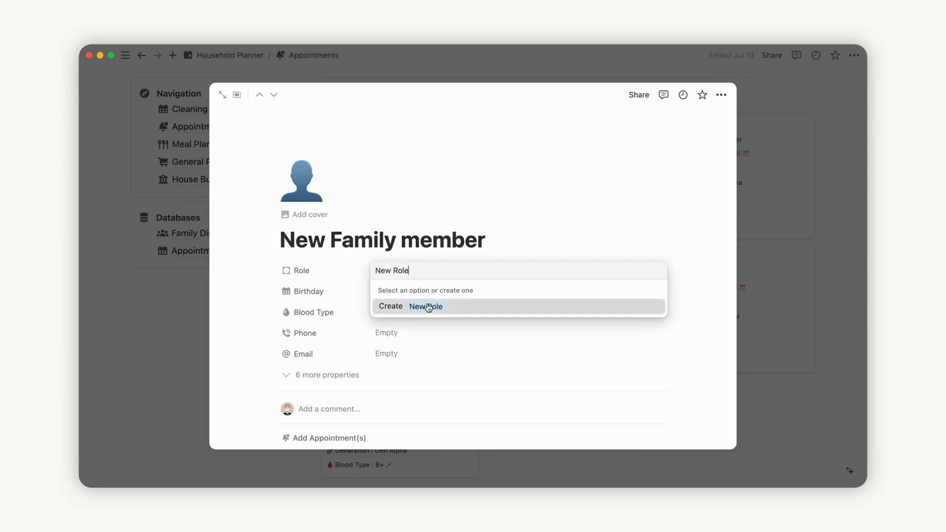
left_click(425, 307)
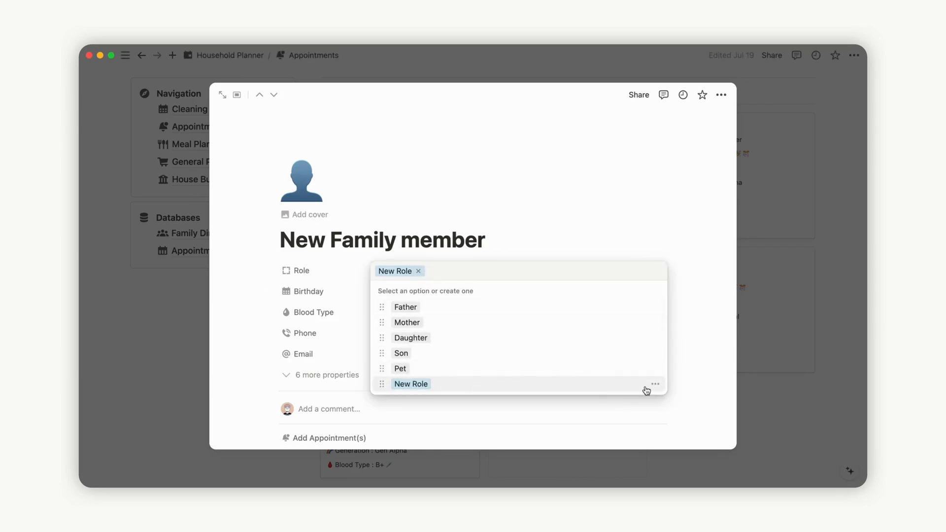
left_click(654, 384)
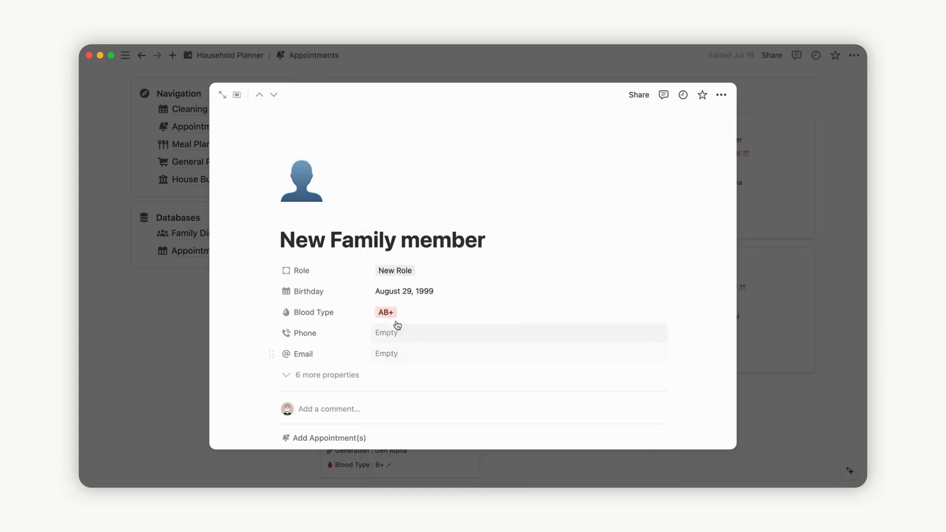
mouse_move(377, 343)
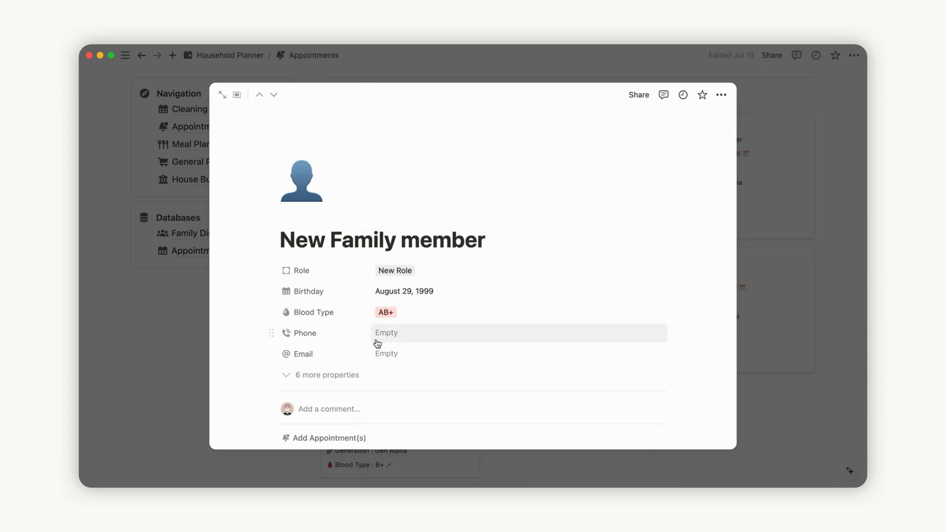
scroll("down", 3)
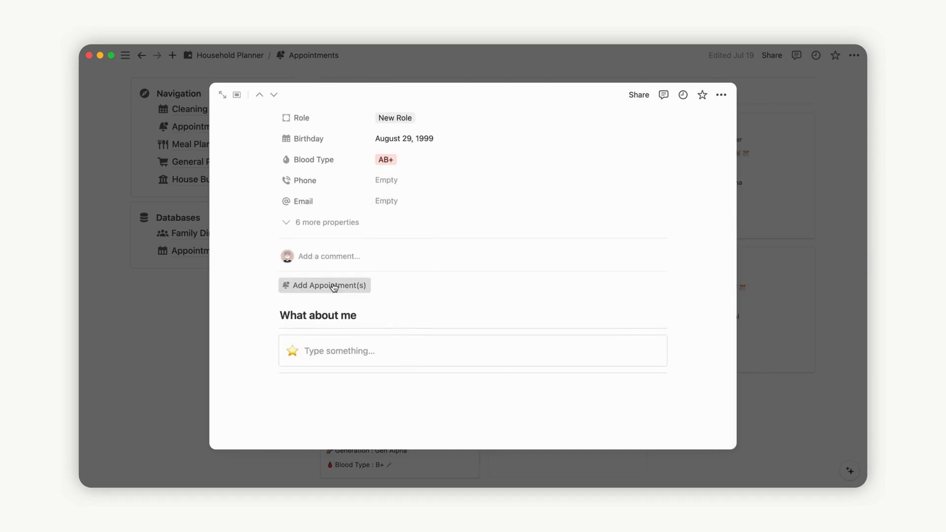
mouse_move(786, 270)
type("N")
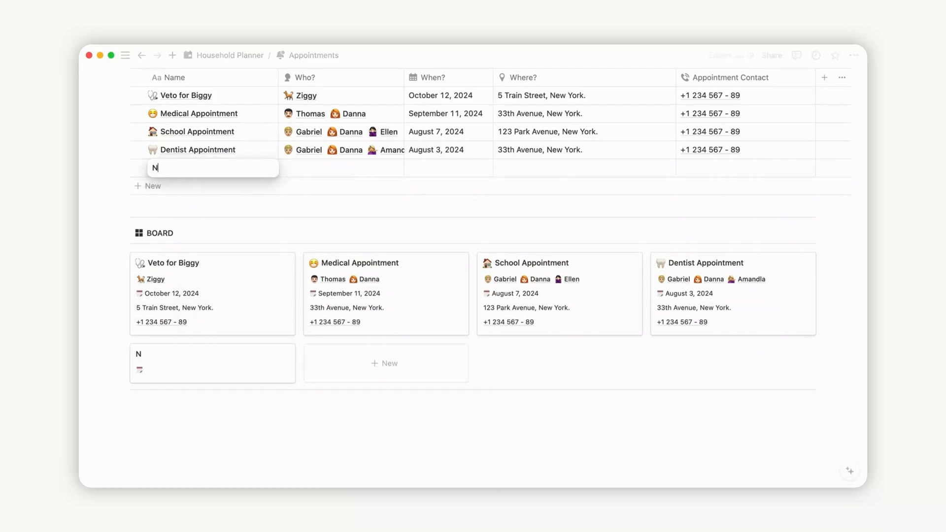
Name the row New Appointment and link New Family member in Who?
type("ew Appoint")
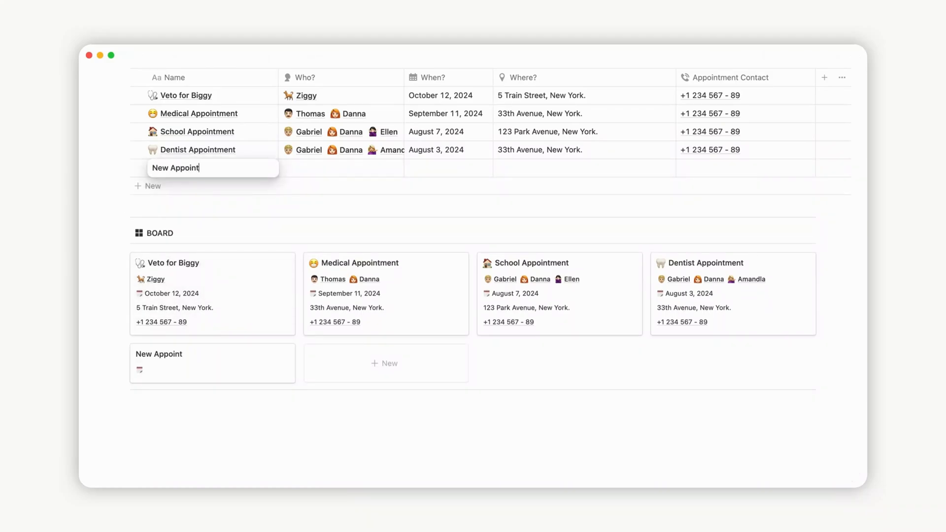
type("ment")
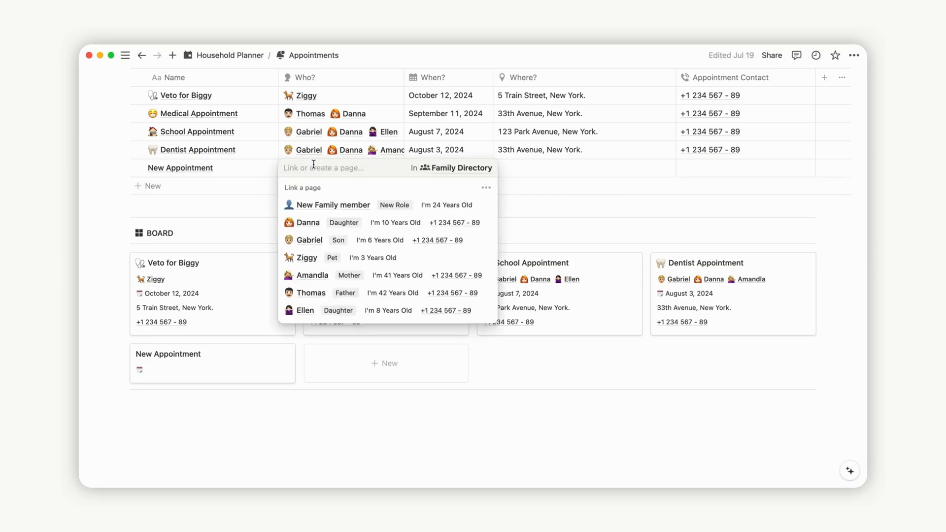
left_click(332, 205)
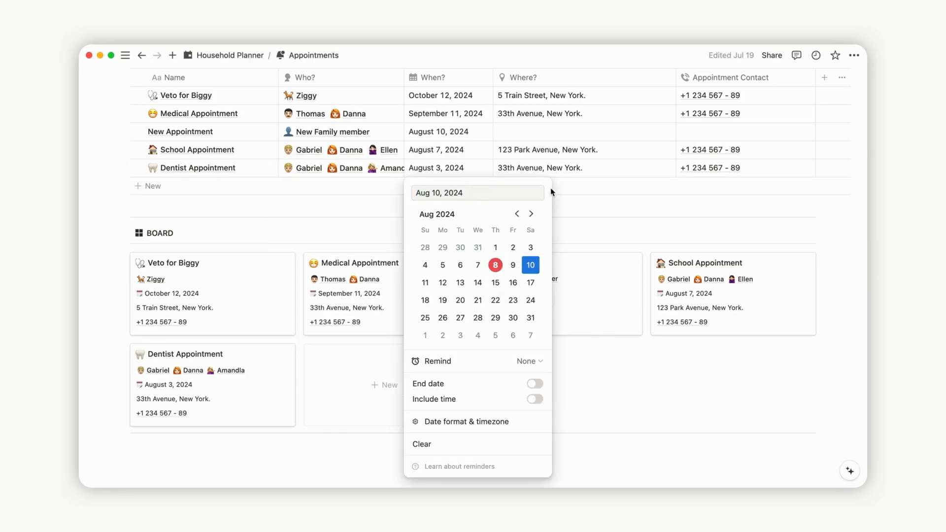
Set the appointment to August 10, 2024 with a day-of reminder, location NYC and contact 123.
left_click(528, 360)
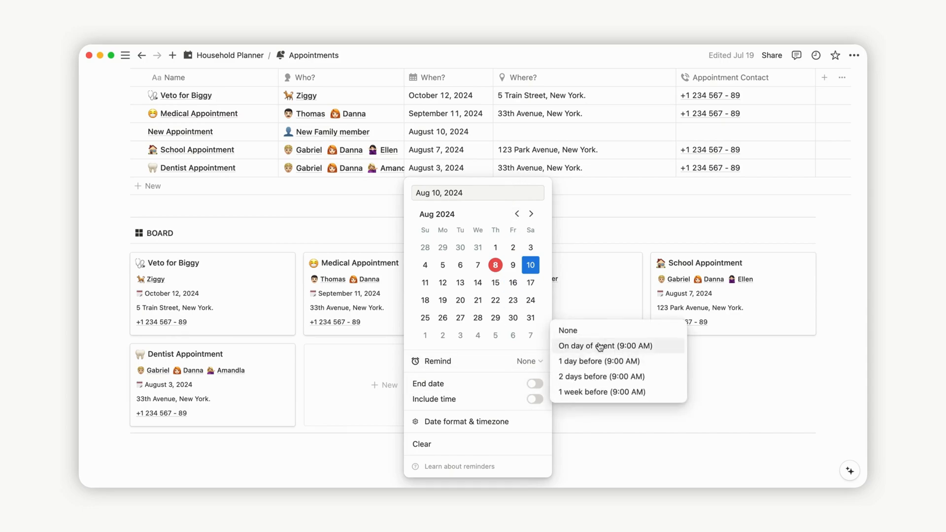
left_click(604, 346)
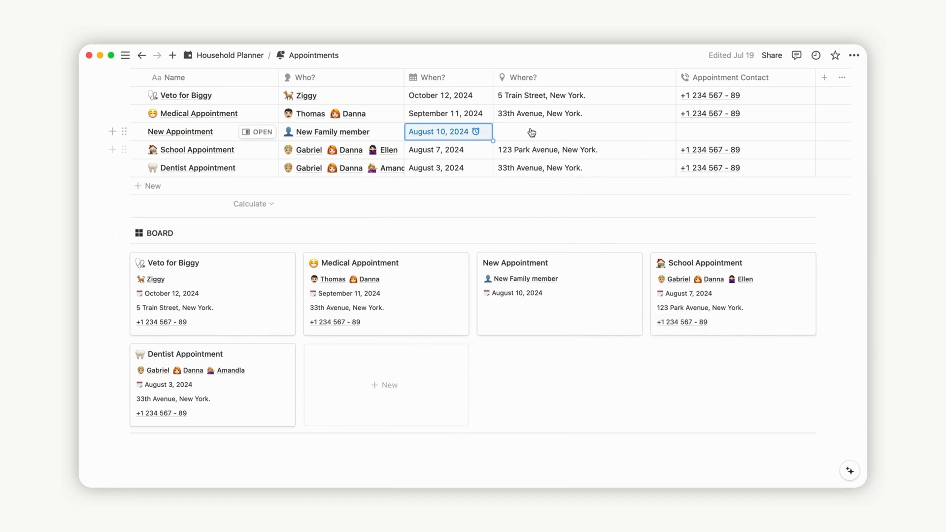
type("NYC")
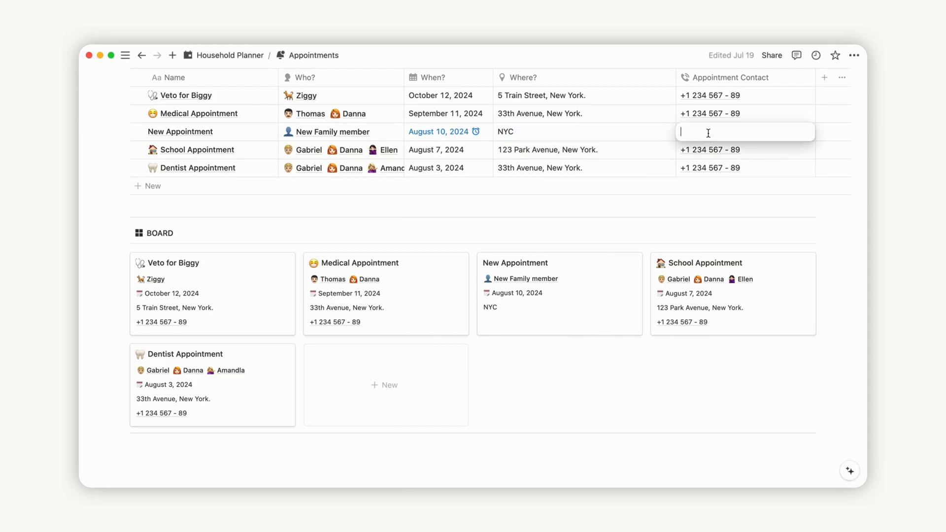
type("123")
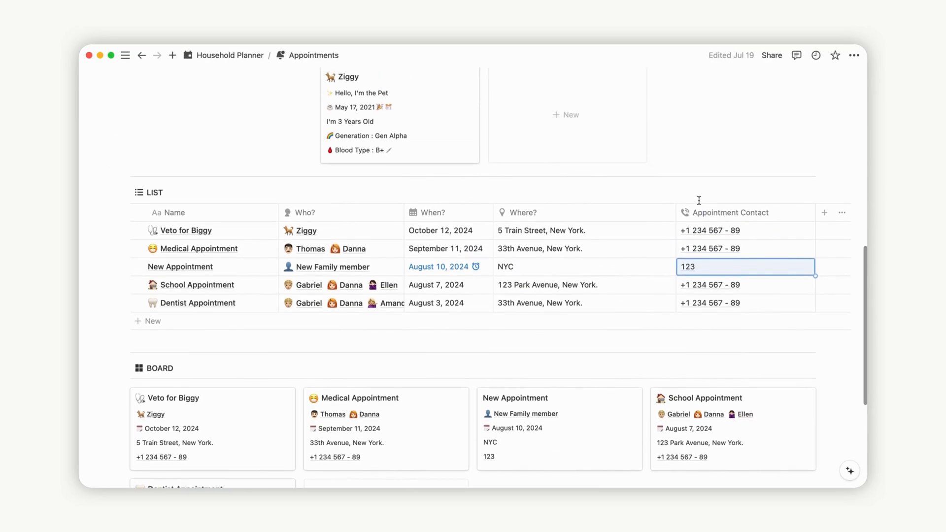
scroll("down", 3)
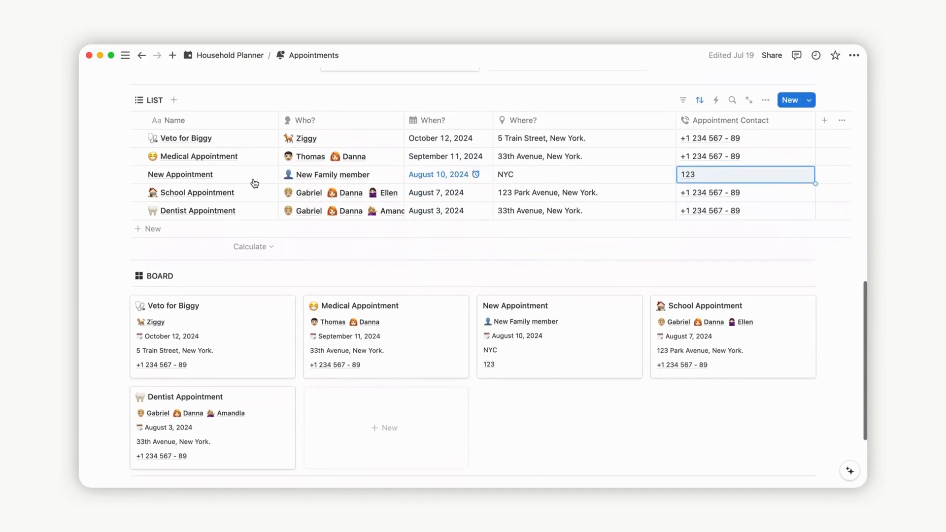
Give the New Appointment entry a rocket icon and close its preview.
left_click(179, 174)
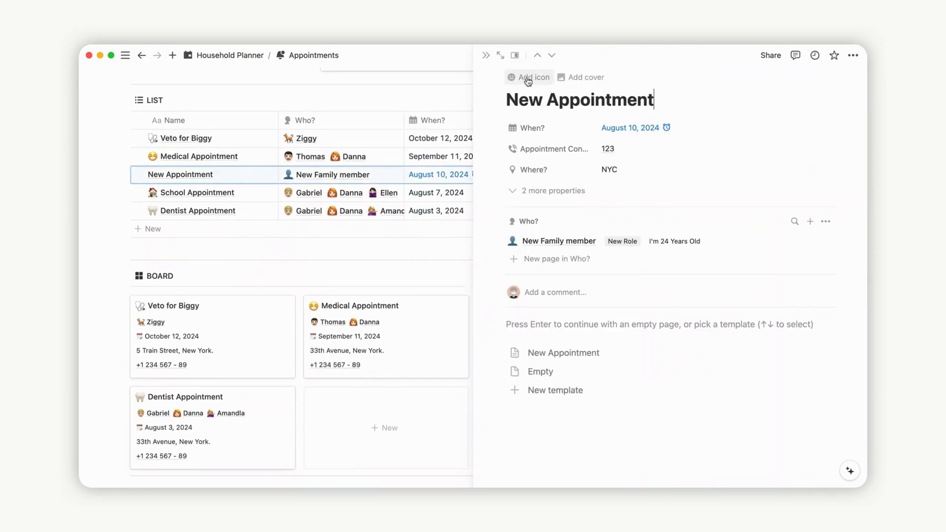
left_click(528, 77)
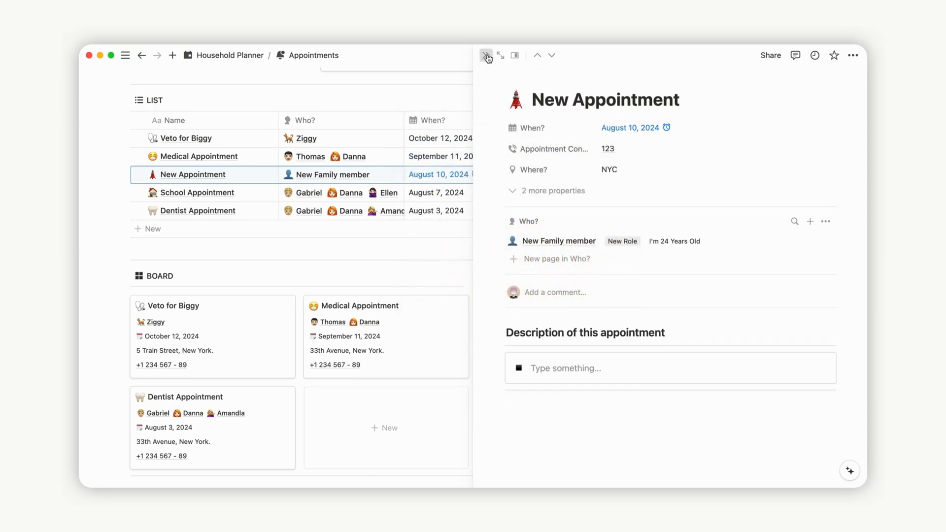
left_click(485, 56)
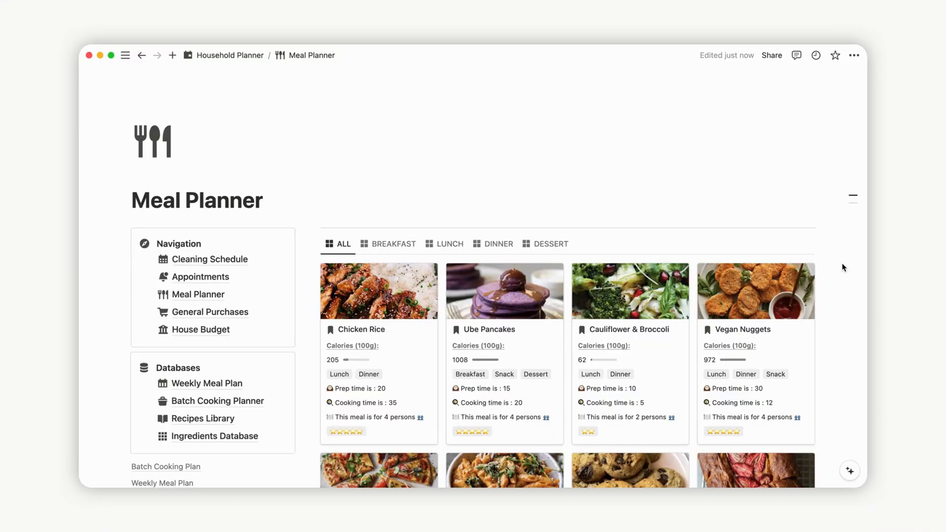
scroll("down", 3)
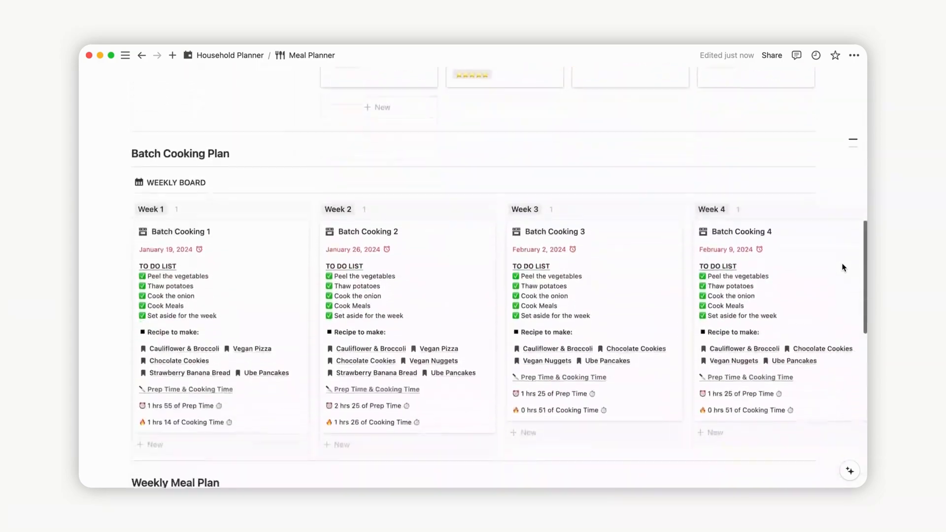
scroll("down", 3)
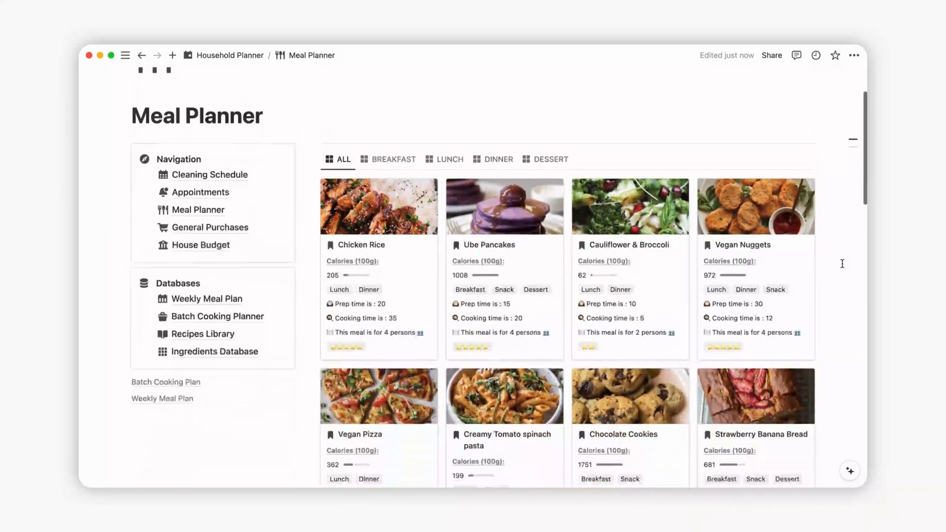
scroll("down", 3)
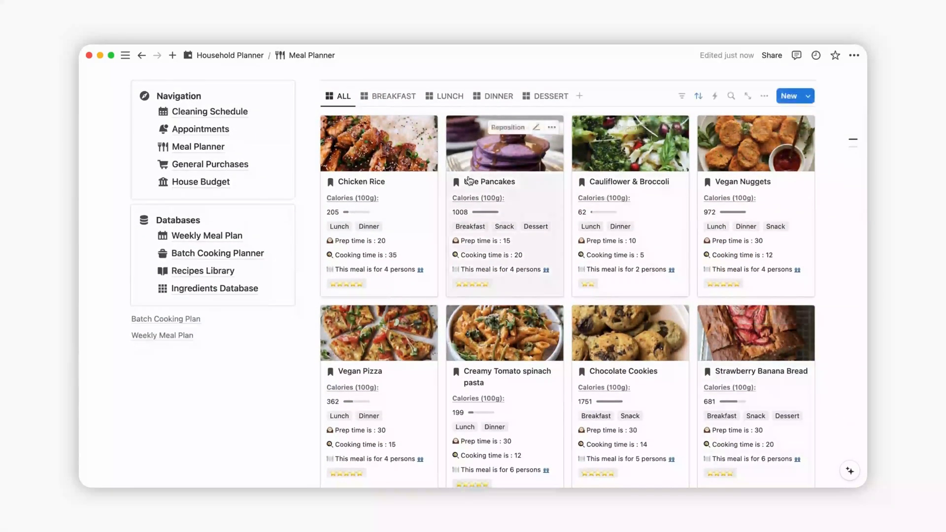
left_click(449, 96)
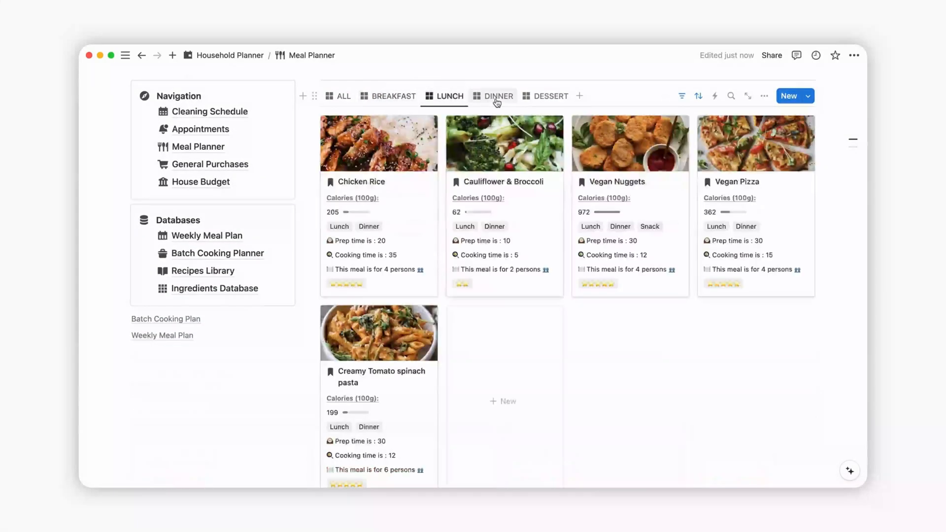
left_click(550, 96)
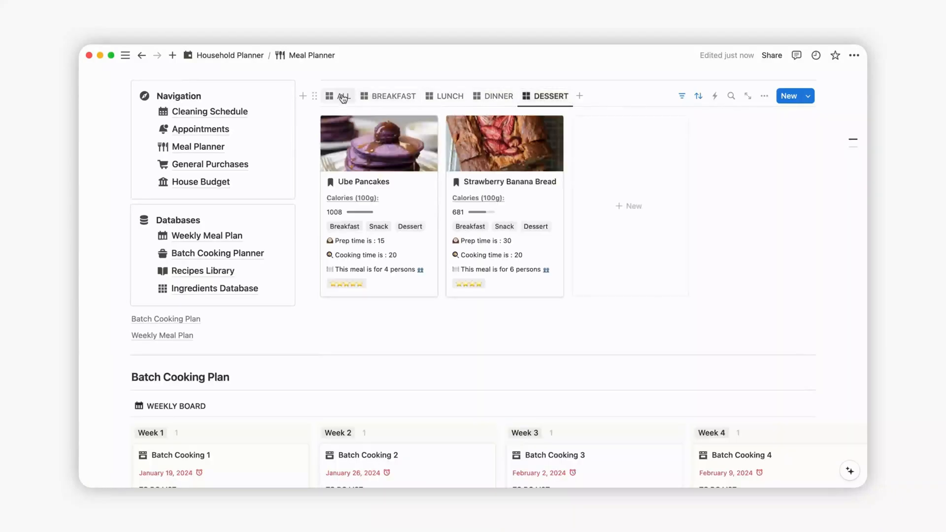
left_click(342, 96)
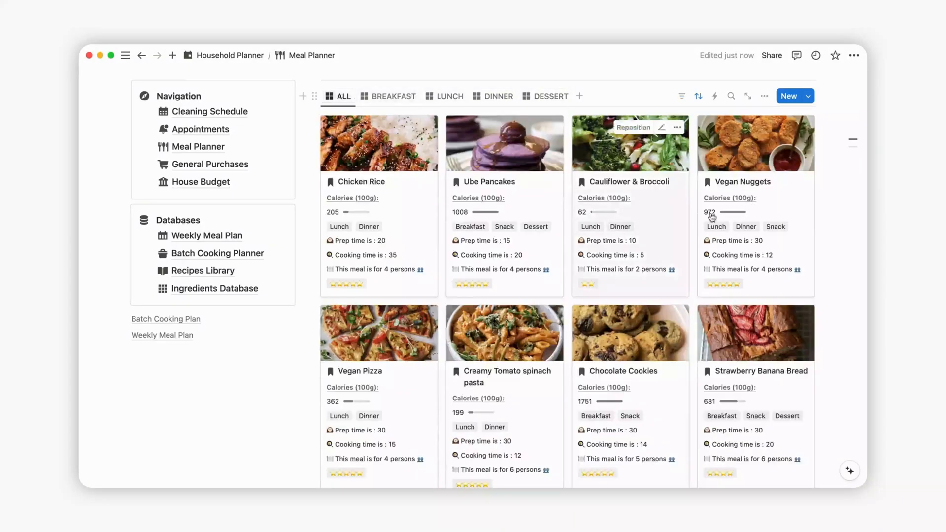
scroll("down", 3)
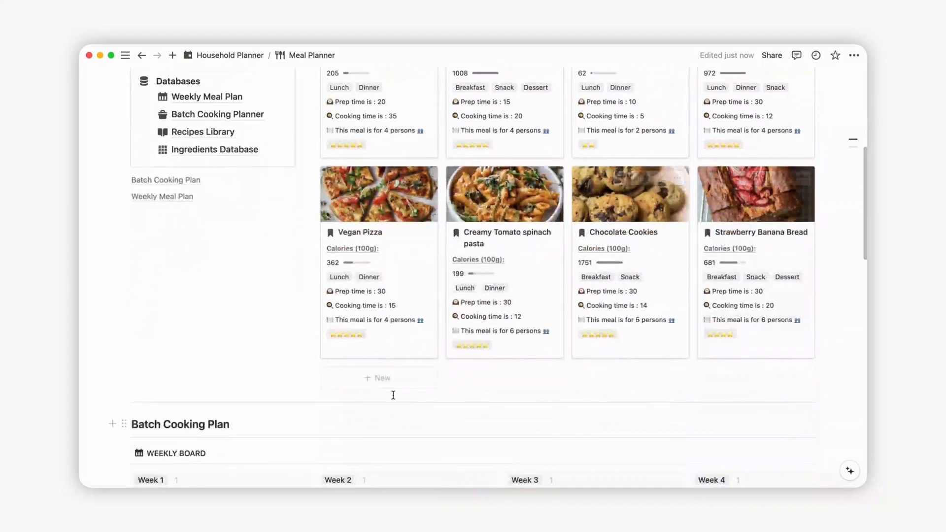
Create a Cream Cheese Pasta recipe and link Cheese and Pasta as its ingredients.
left_click(378, 377)
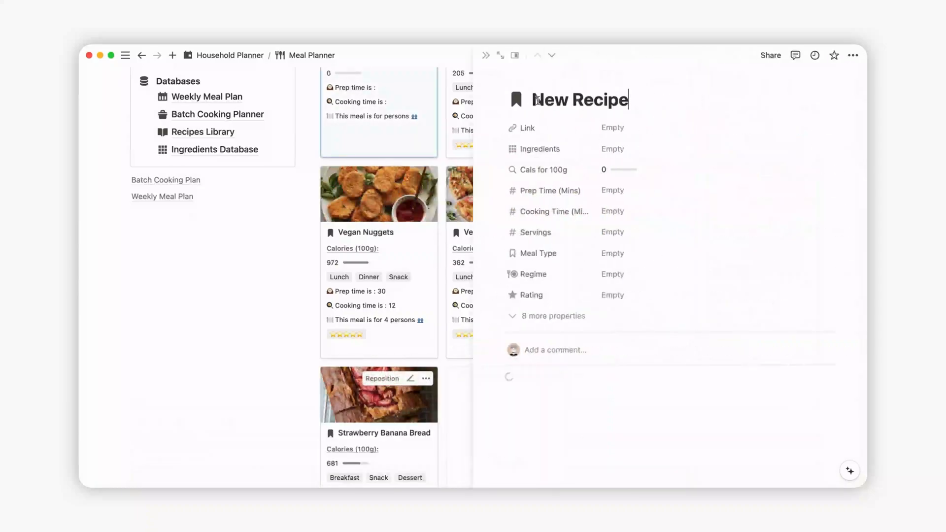
triple_click(580, 100)
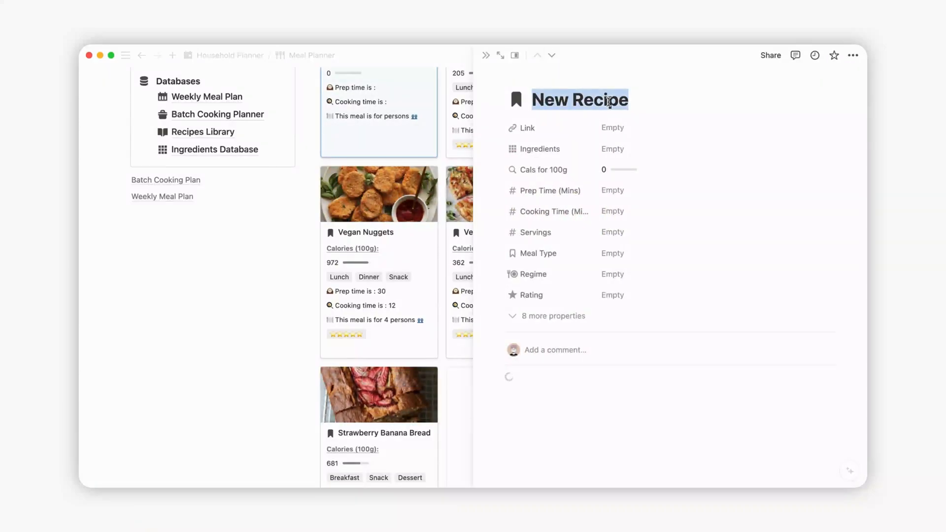
type("Cream Cheese Pasta")
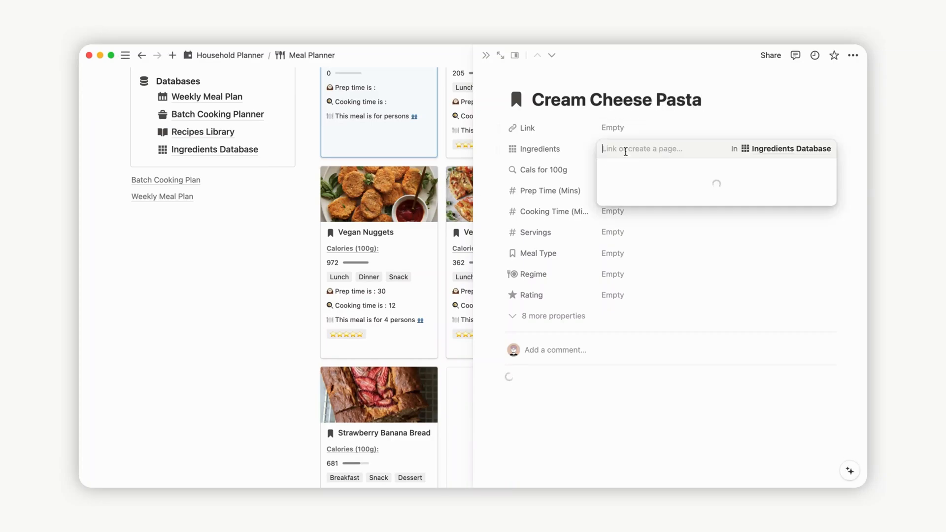
type("chee")
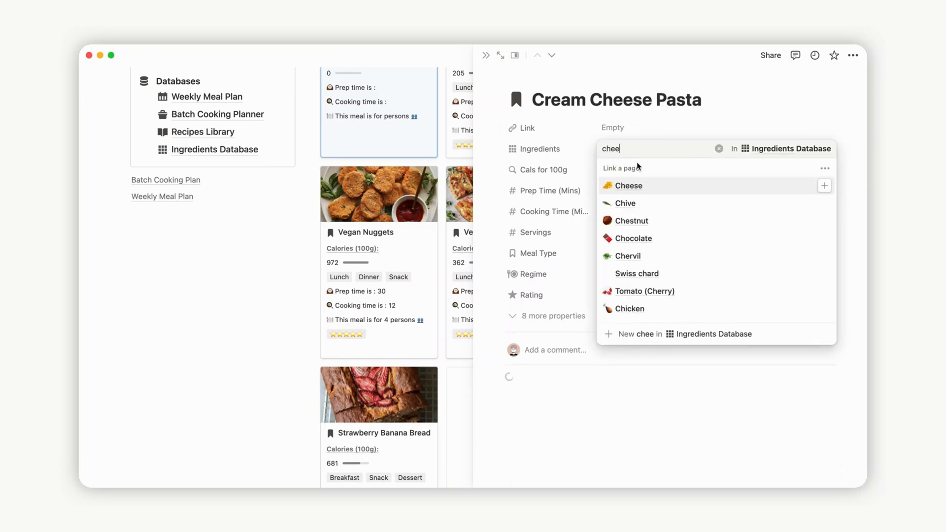
left_click(628, 185)
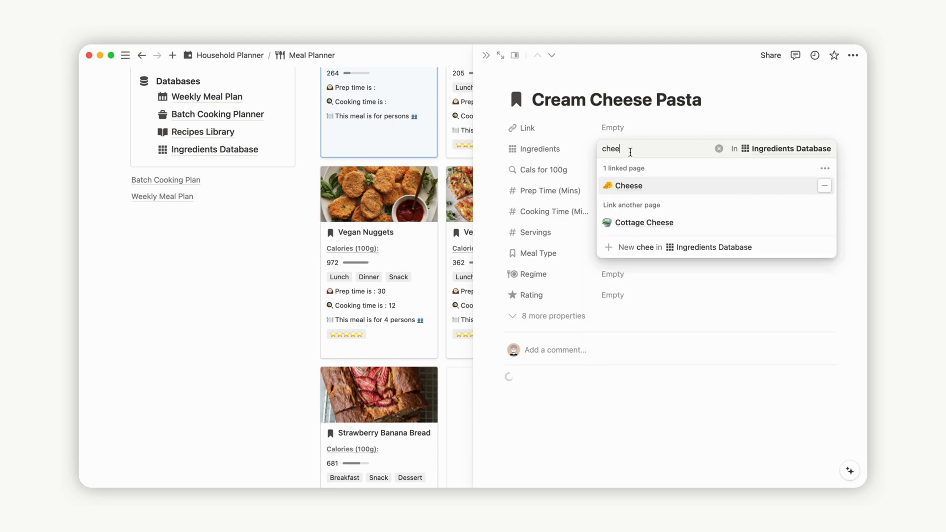
type("pasta")
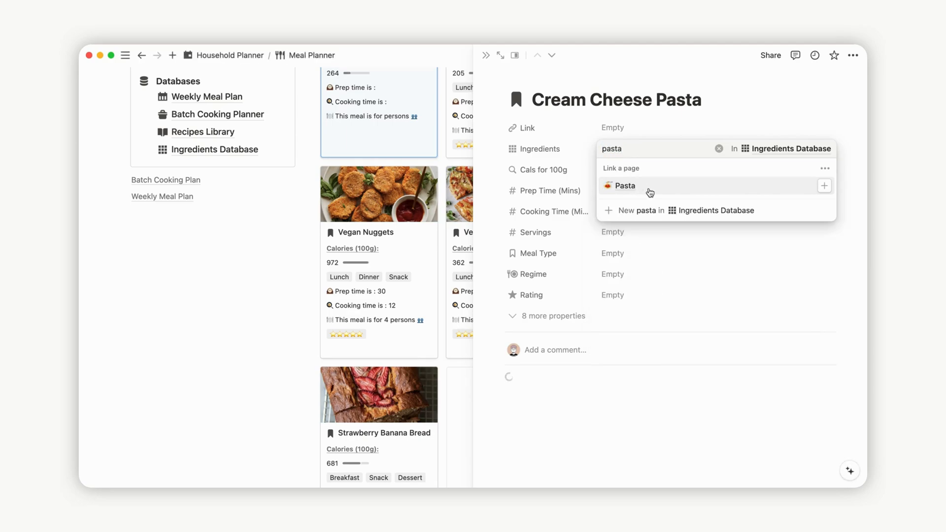
left_click(625, 185)
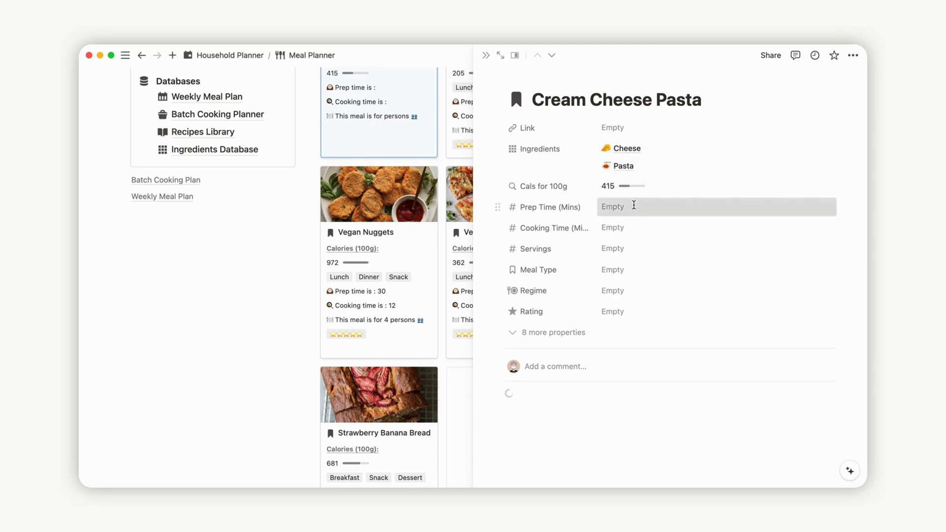
Set prep 20 min, cooking 10 min, 4 servings, Breakfast/Lunch/Dinner, omnivorous, and five stars.
left_click(548, 366)
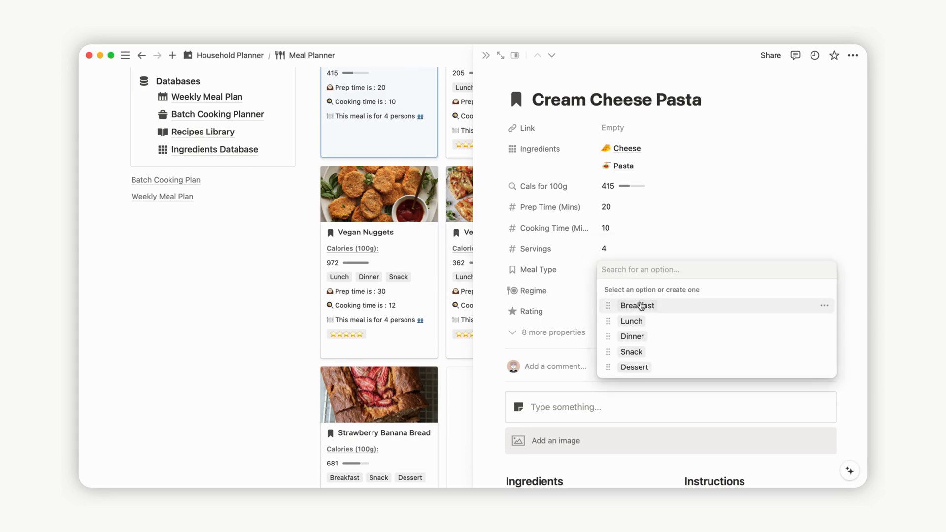
left_click(637, 305)
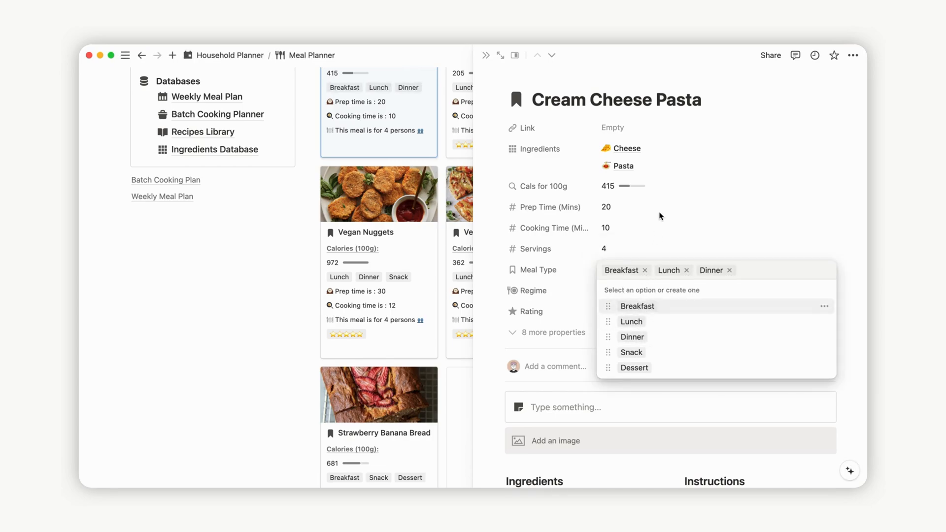
left_click(533, 290)
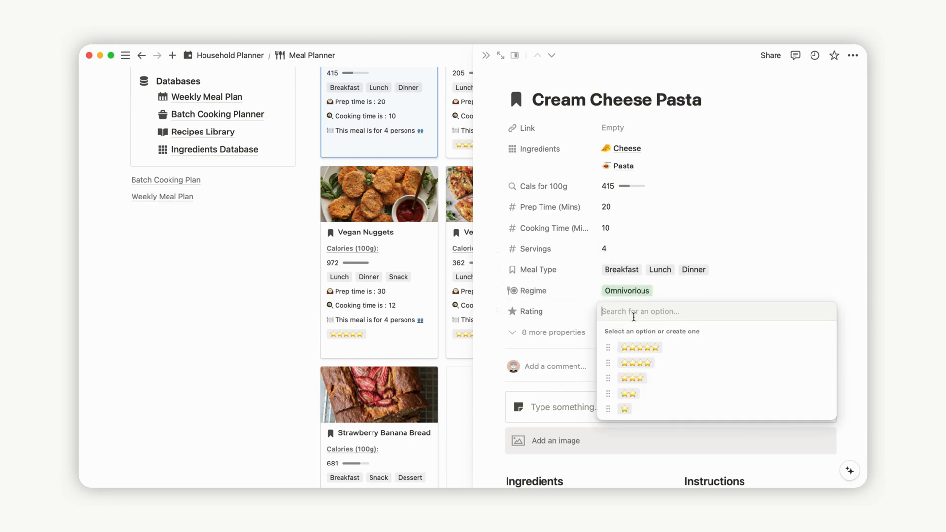
left_click(638, 347)
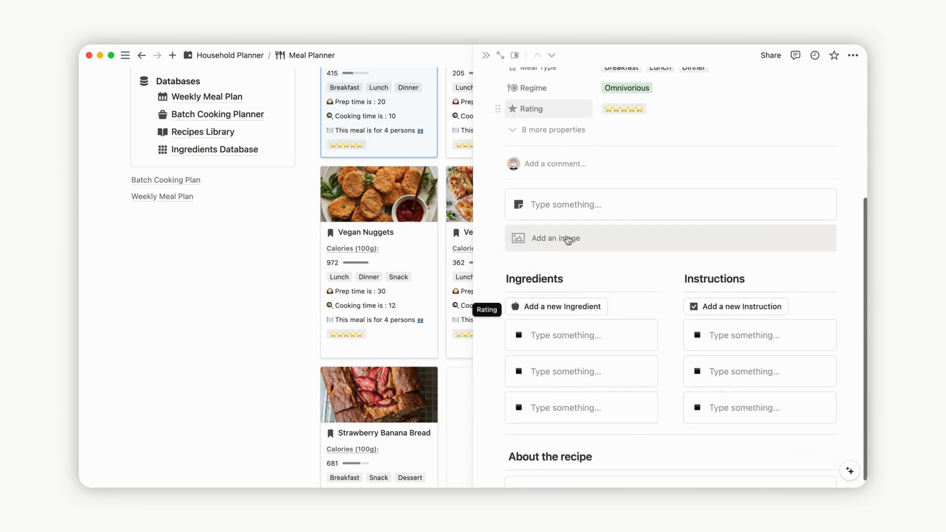
left_click(552, 238)
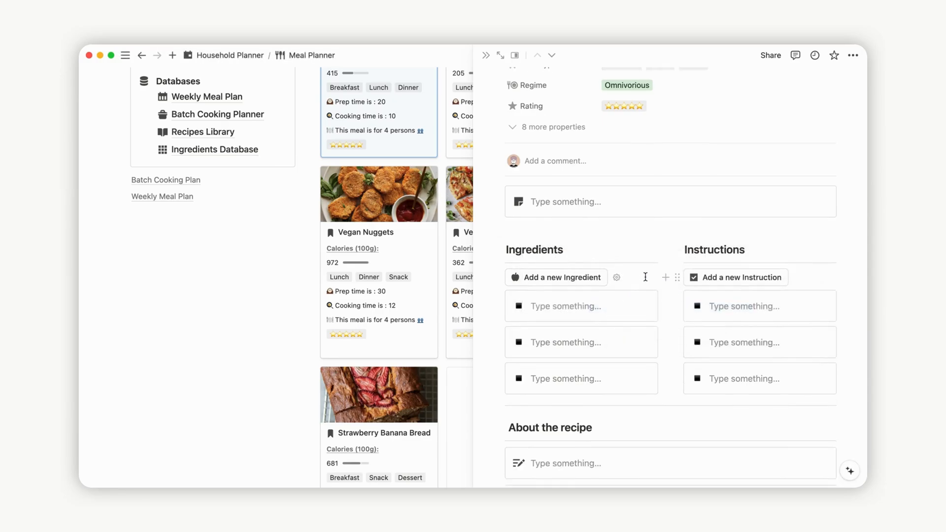
scroll("down", 3)
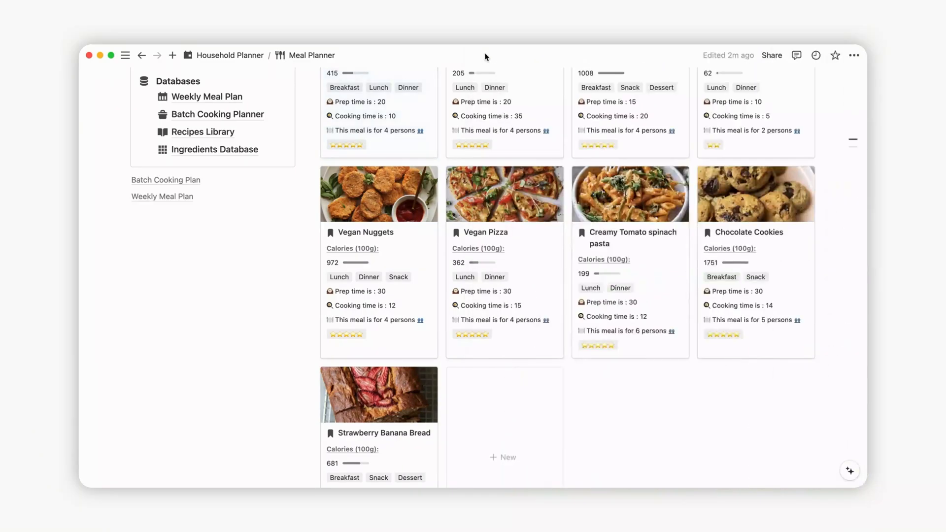
Show the Ingredients Database as a table.
left_click(215, 149)
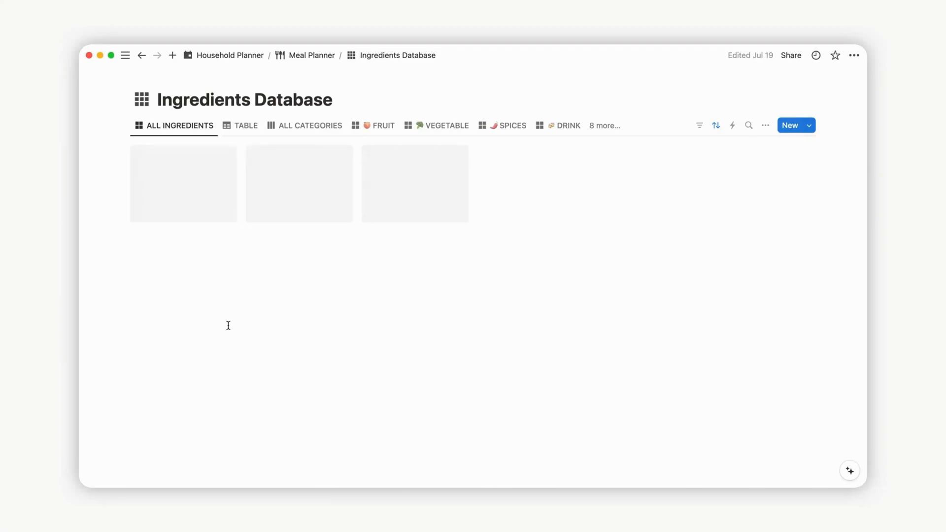
mouse_move(603, 347)
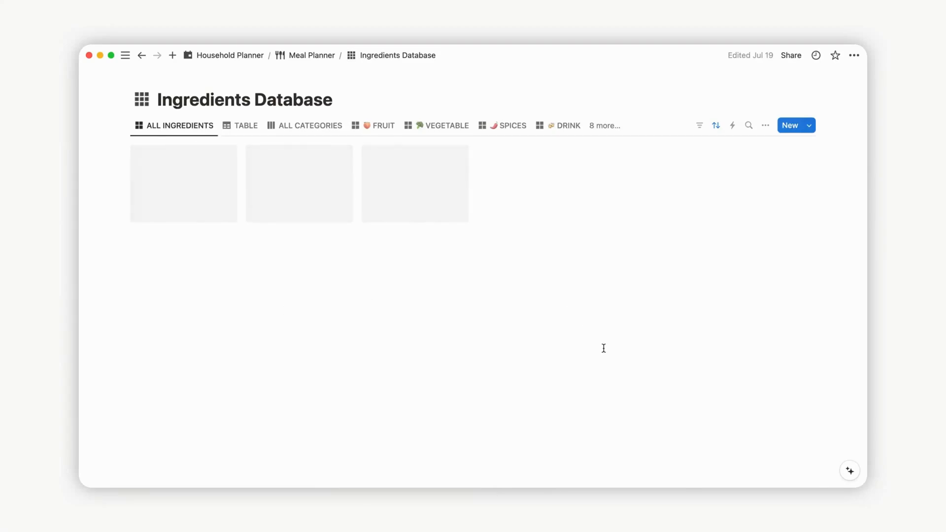
scroll("down", 3)
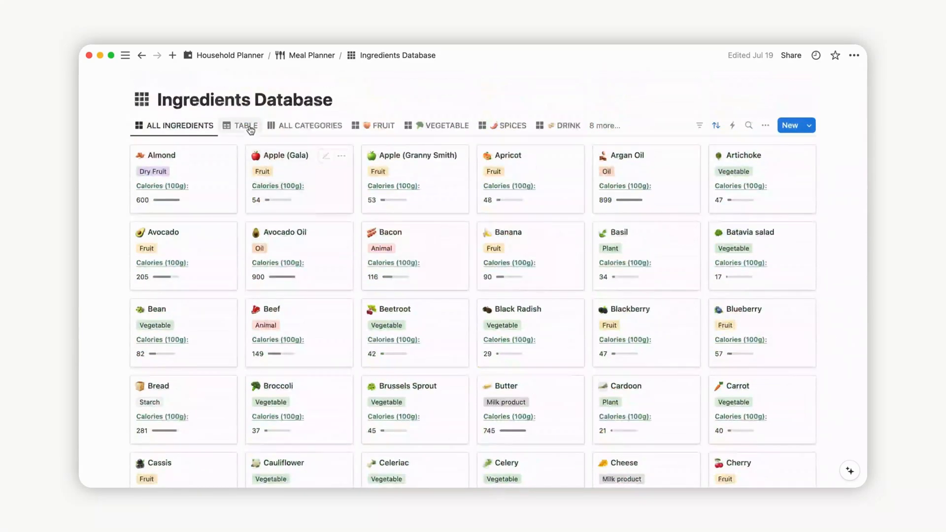
left_click(245, 125)
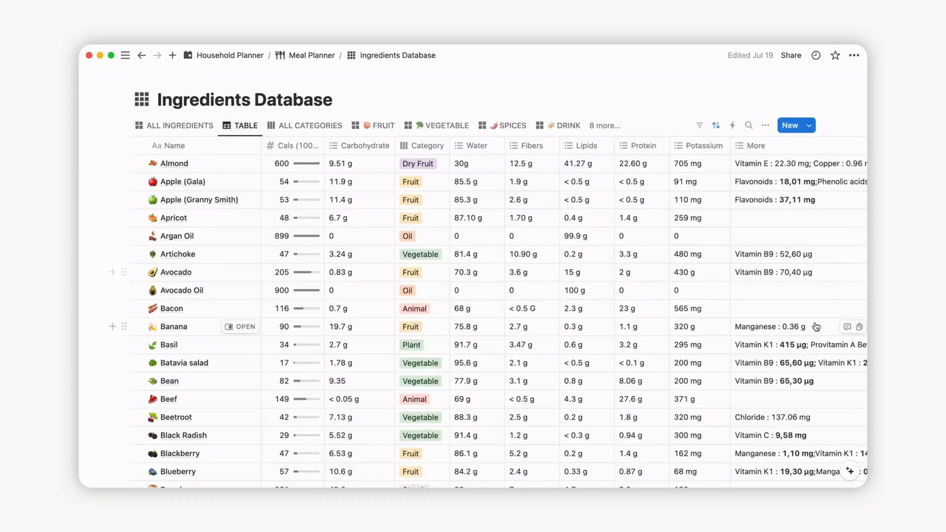
Review the Cheese ingredient page listing Cream Cheese Pasta among its recipes.
scroll("down", 3)
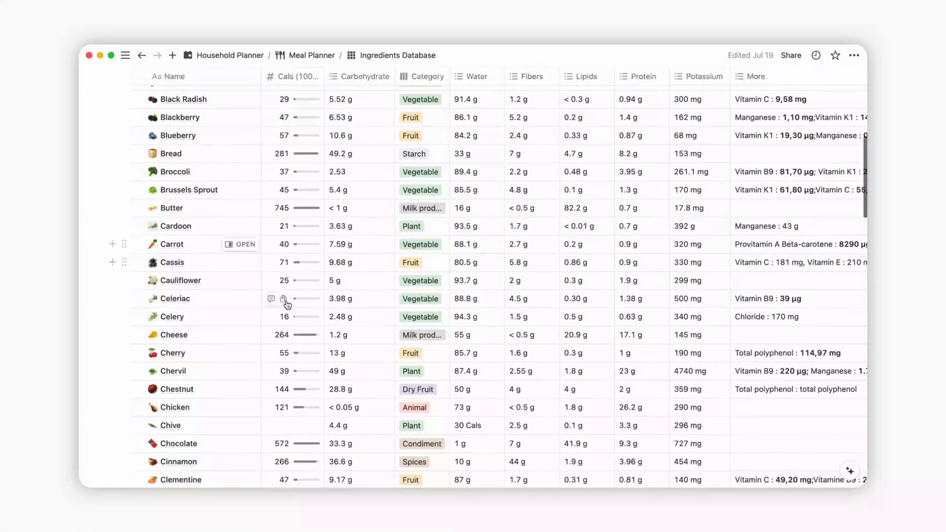
left_click(174, 335)
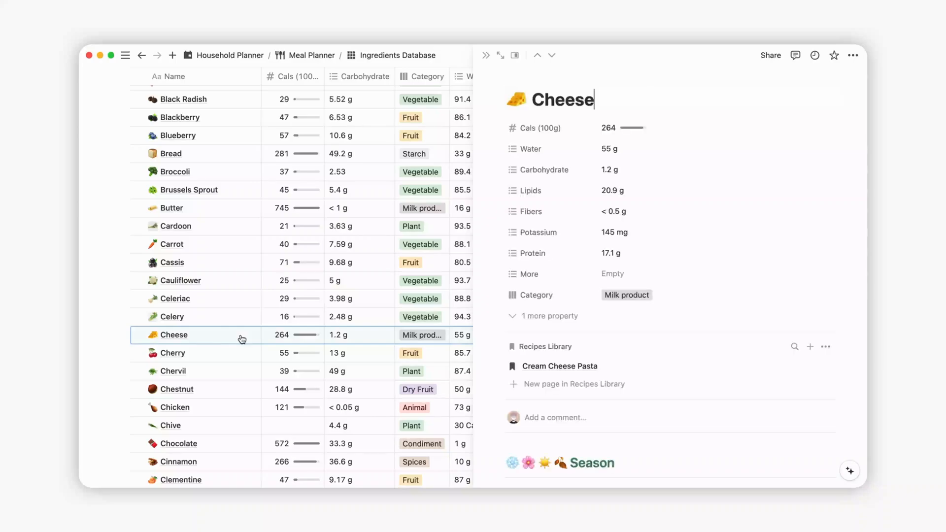
scroll("down", 3)
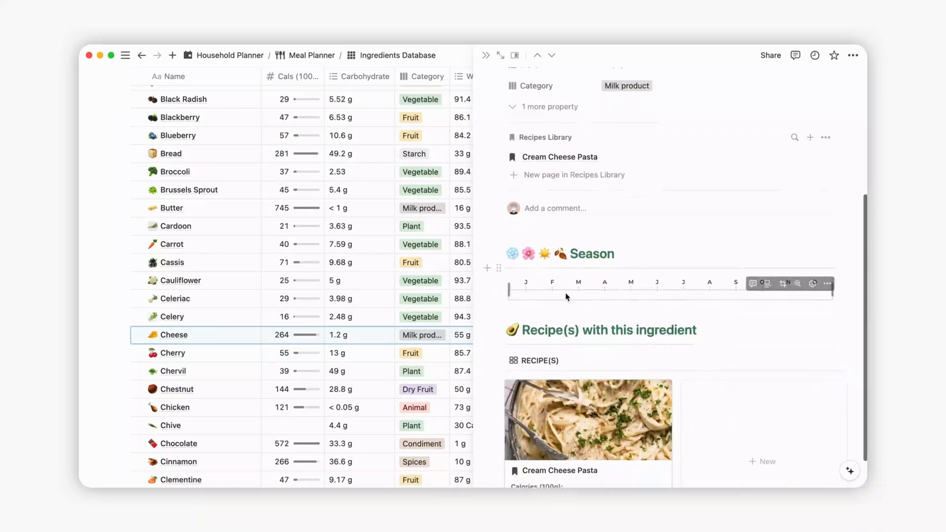
scroll("down", 3)
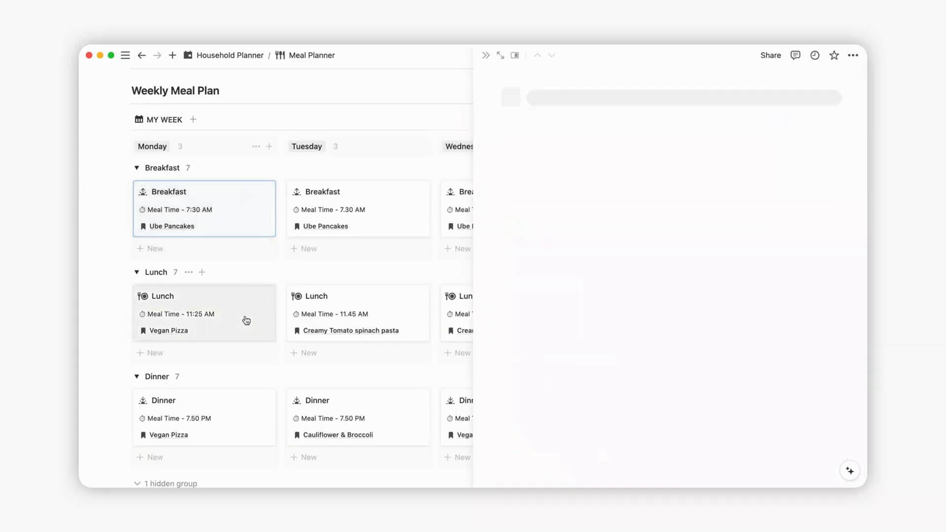
Replace Vegan Pizza with Cream Cheese Pasta as Monday's lunch recipe.
left_click(204, 312)
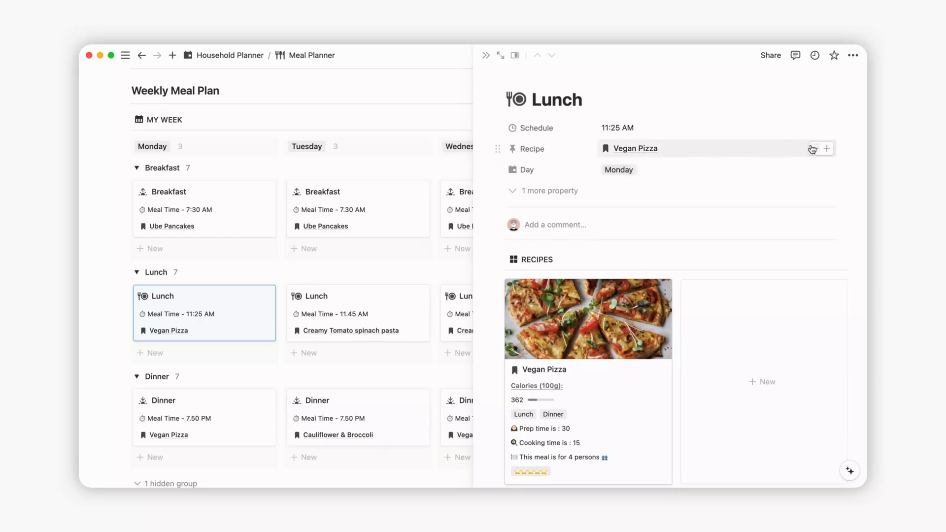
left_click(826, 149)
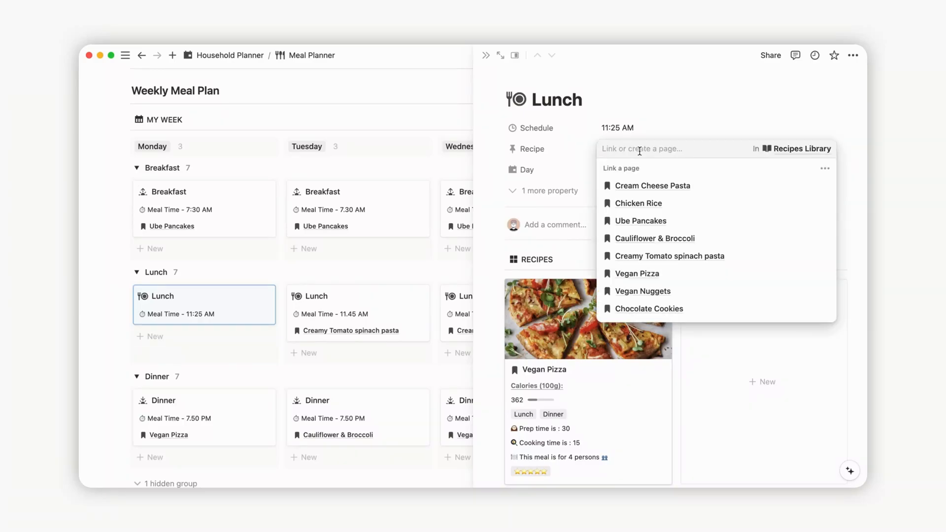
left_click(652, 185)
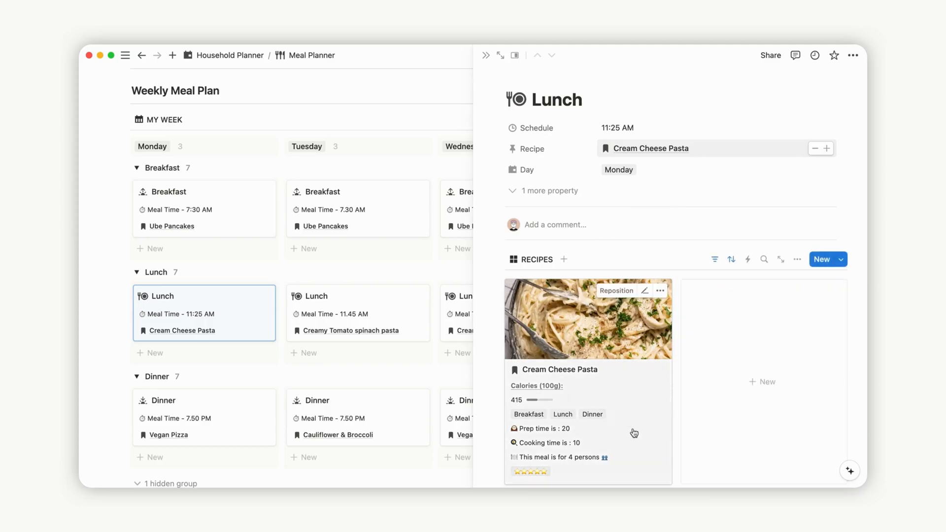
mouse_move(608, 436)
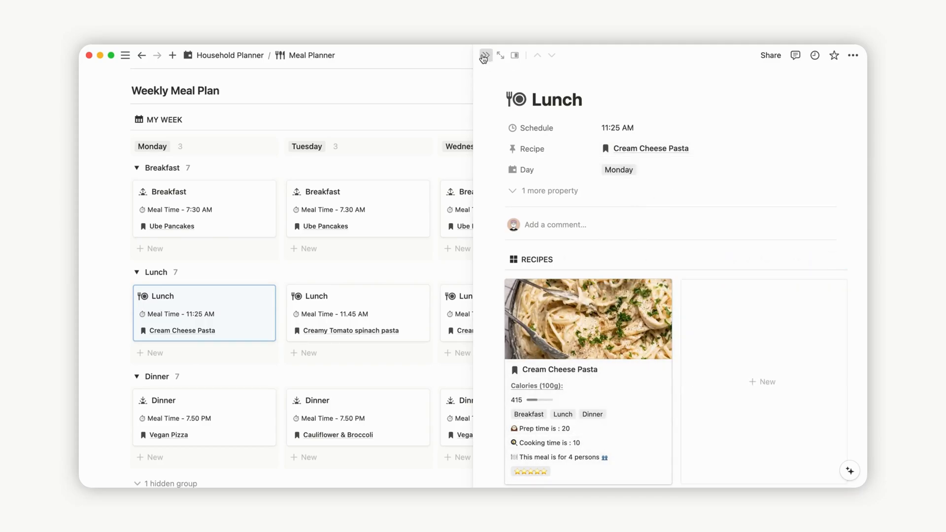
left_click(485, 55)
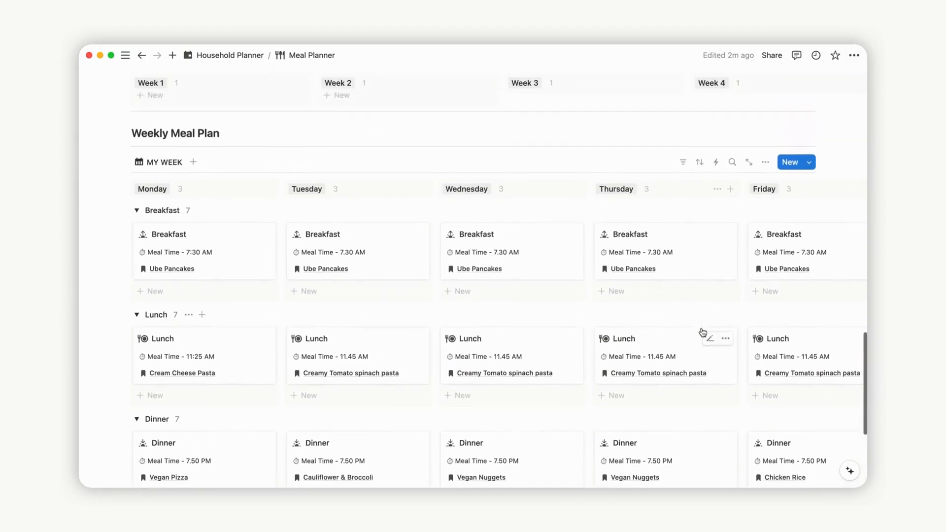
scroll("down", 3)
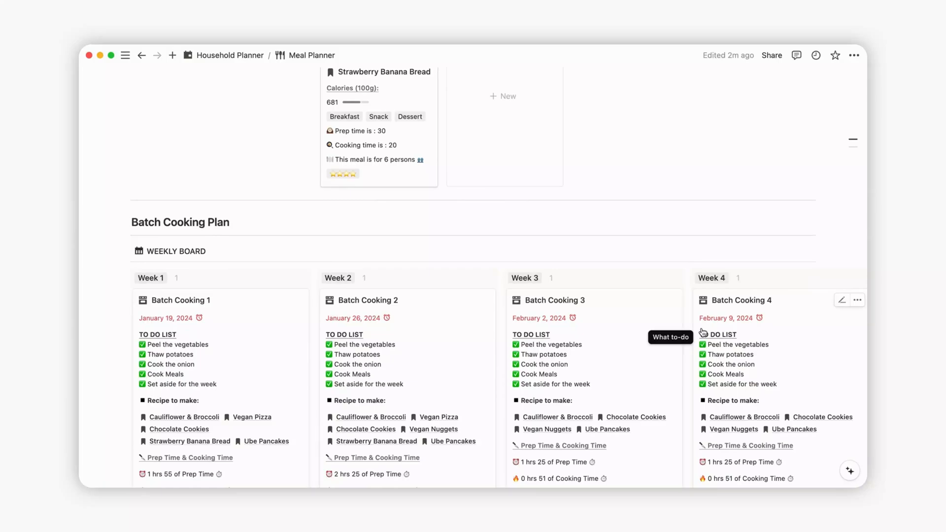
Set Batch Cooking 1's date to August 20, 2024 and remove Cauliflower & Broccoli from Recipes To-do.
scroll("down", 3)
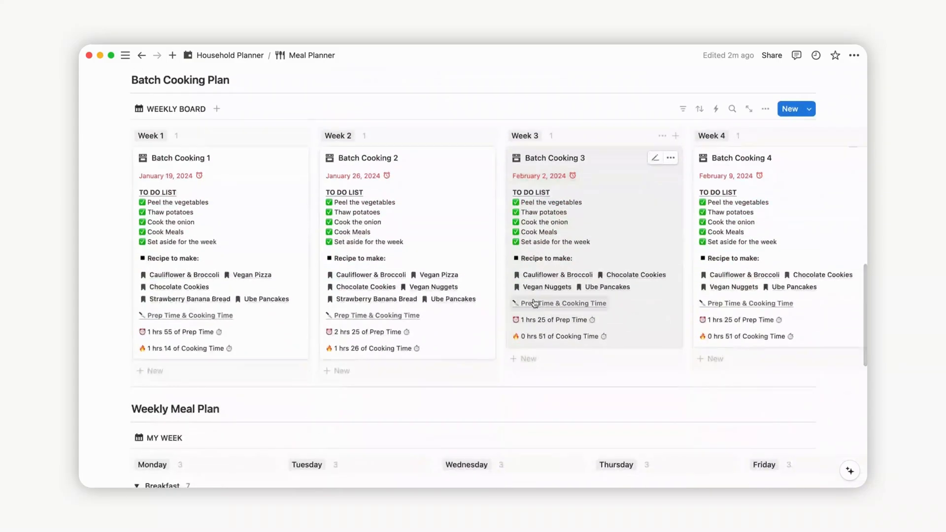
scroll("right", 3)
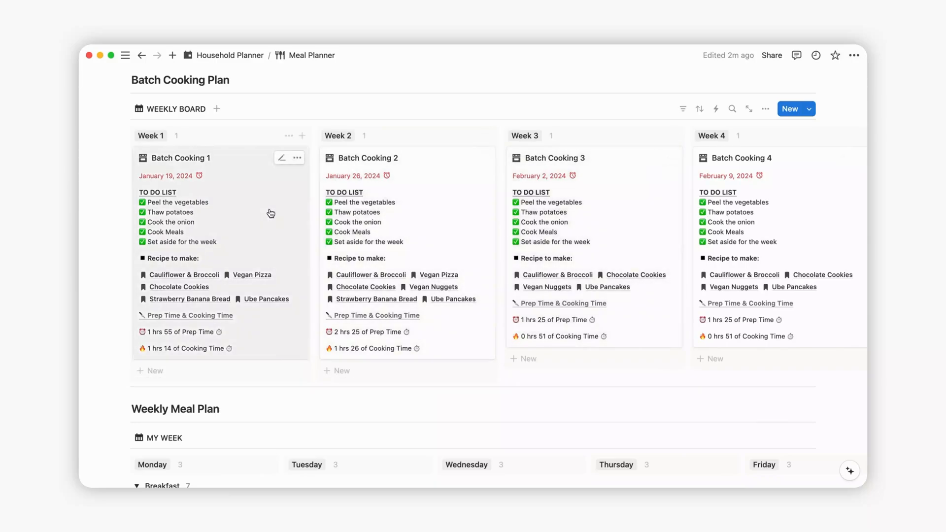
left_click(282, 158)
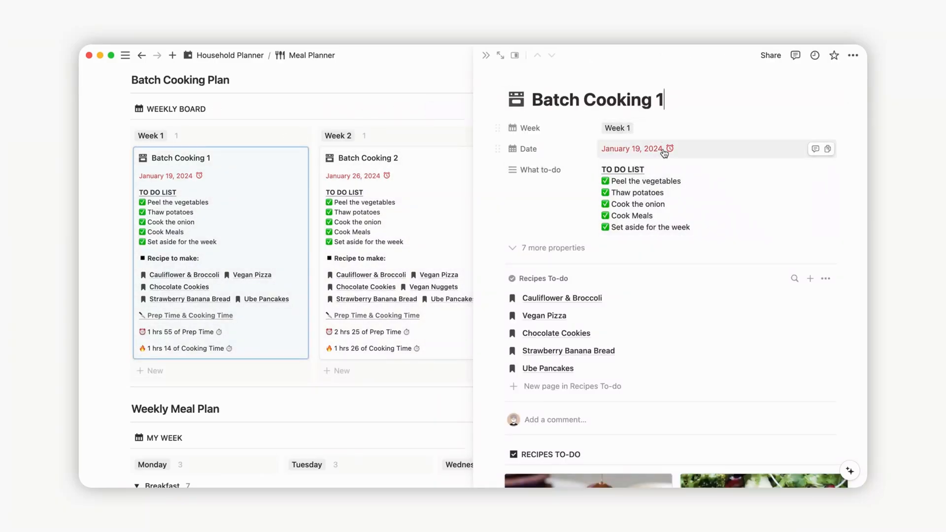
left_click(630, 149)
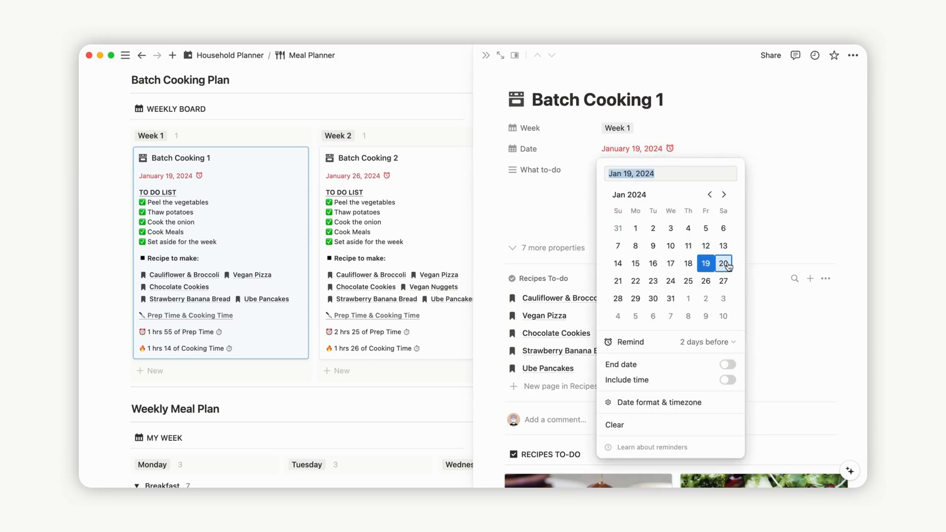
left_click(722, 263)
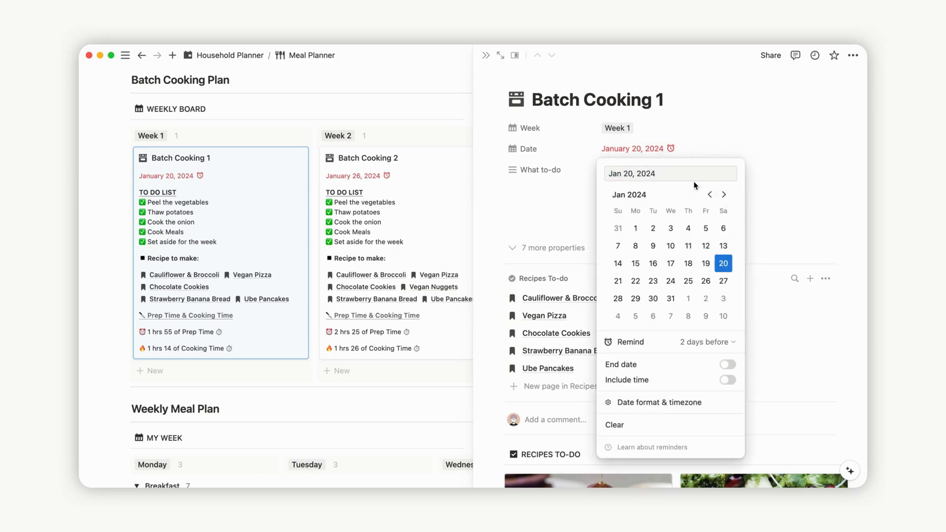
left_click(622, 174)
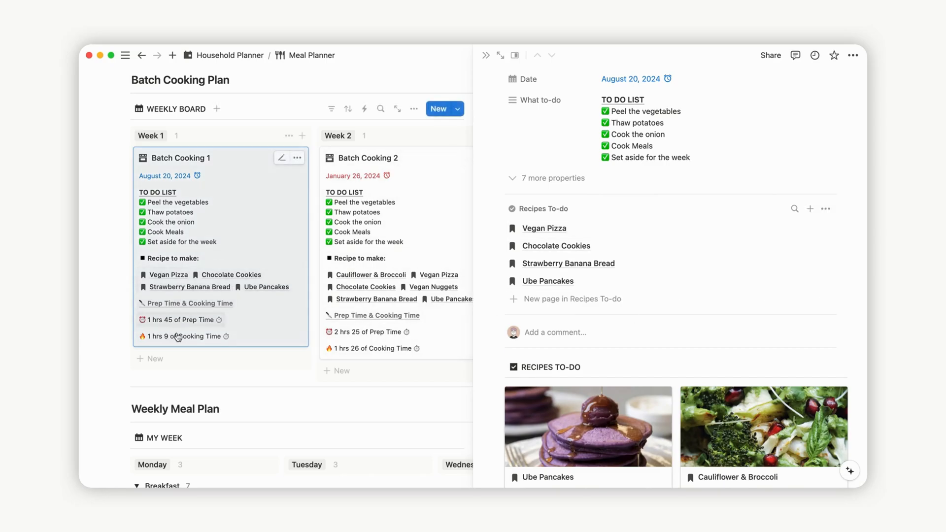
Link Cream Cheese Pasta to Batch Cooking 1's Recipes To-do, raising prep to 2h05m and cooking to 1h19m.
left_click(809, 209)
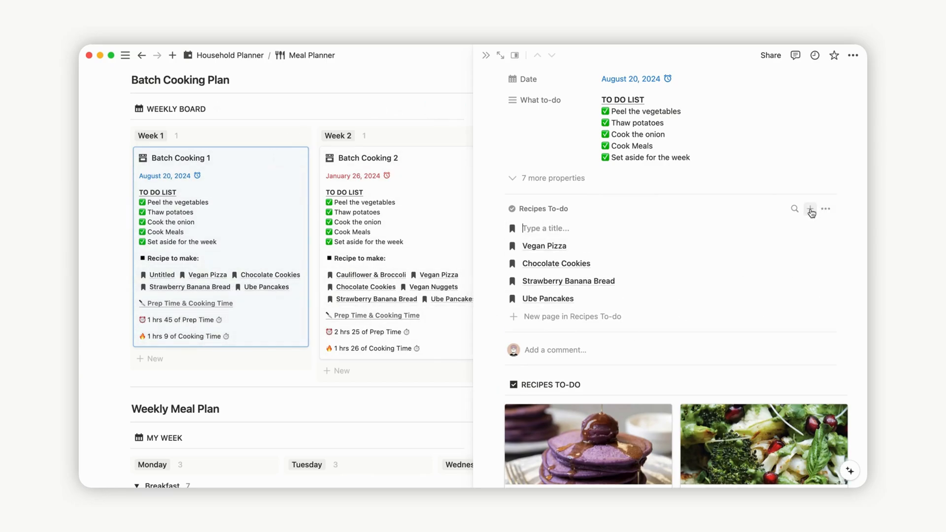
left_click(549, 245)
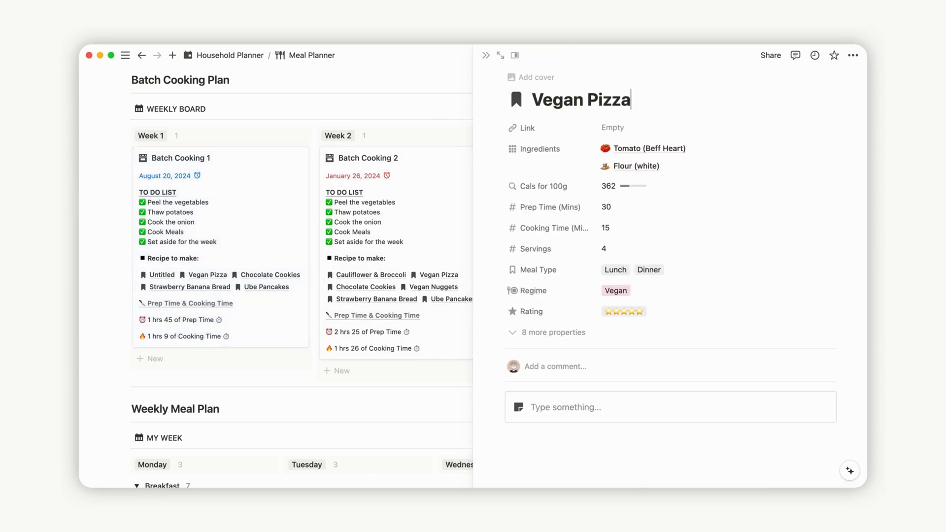
mouse_move(273, 305)
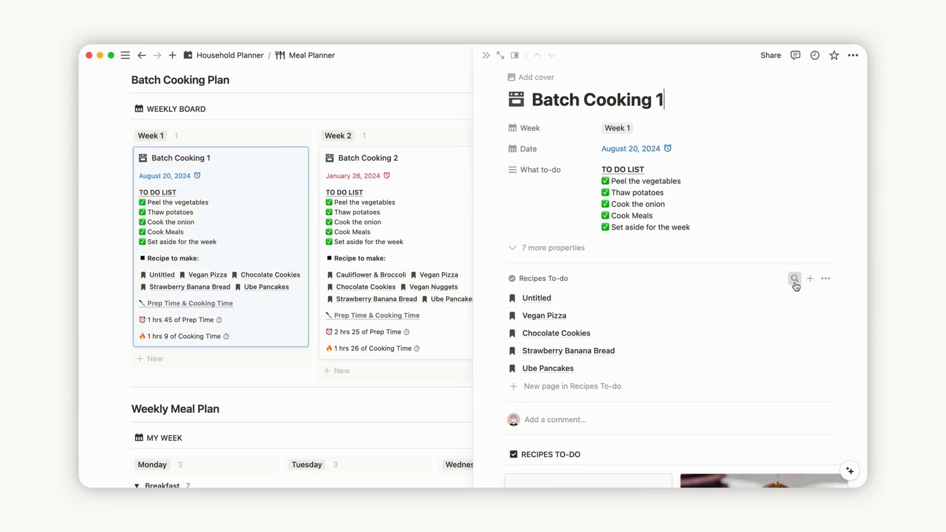
left_click(794, 278)
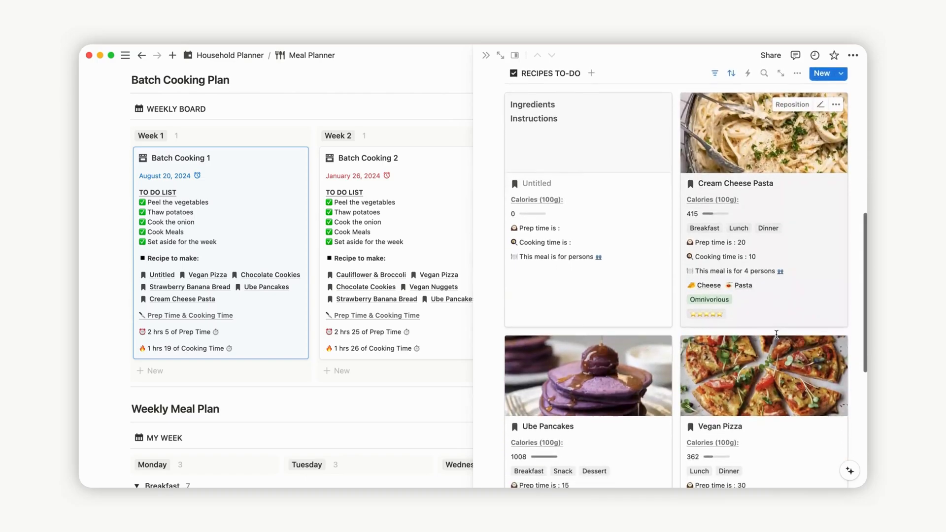
mouse_move(666, 122)
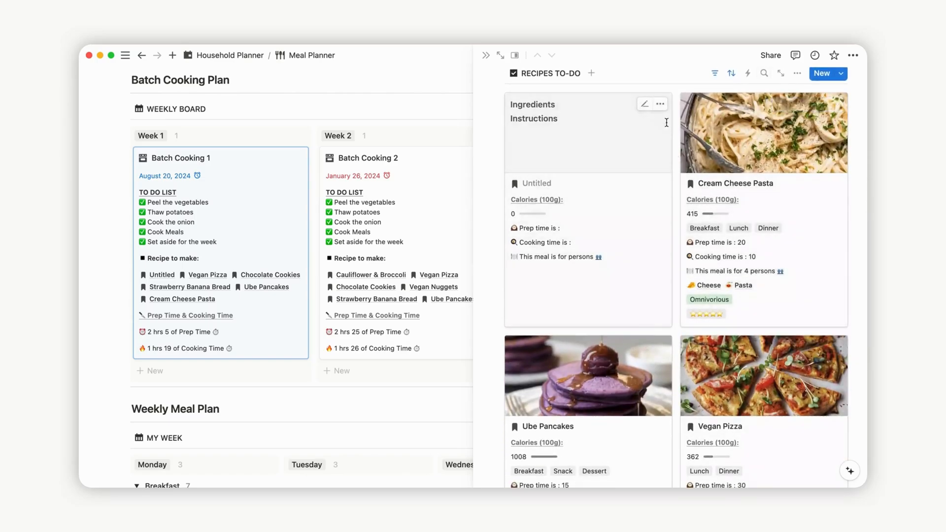
scroll("down", 3)
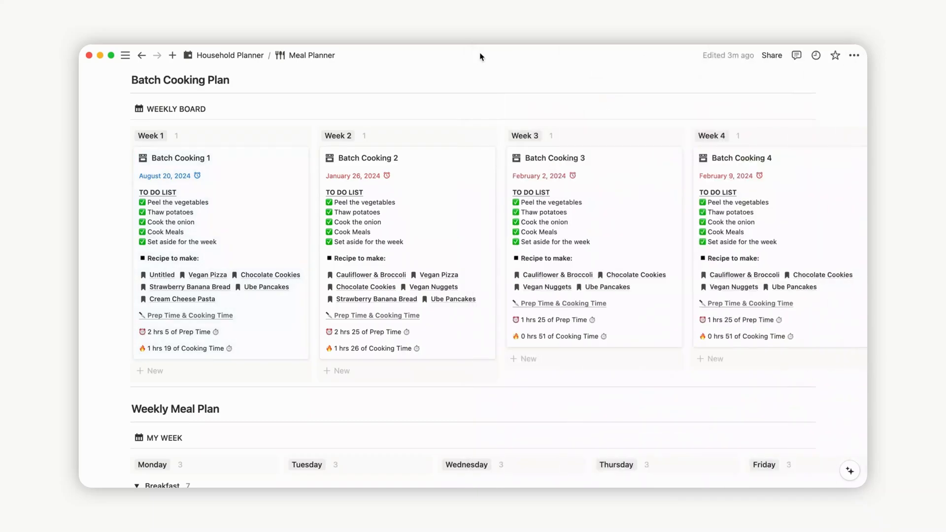
Add a new shop named Amazon to the Shops gallery on General Purchases.
left_click(318, 56)
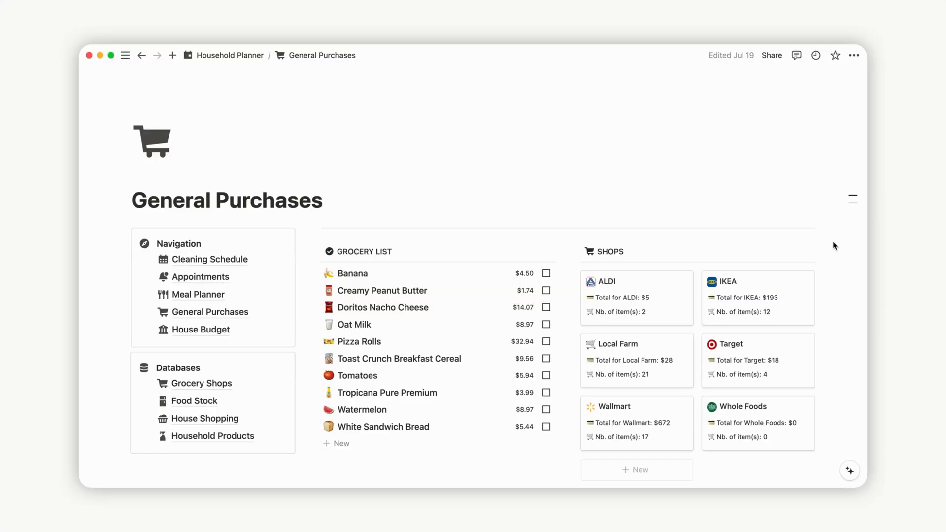
scroll("down", 3)
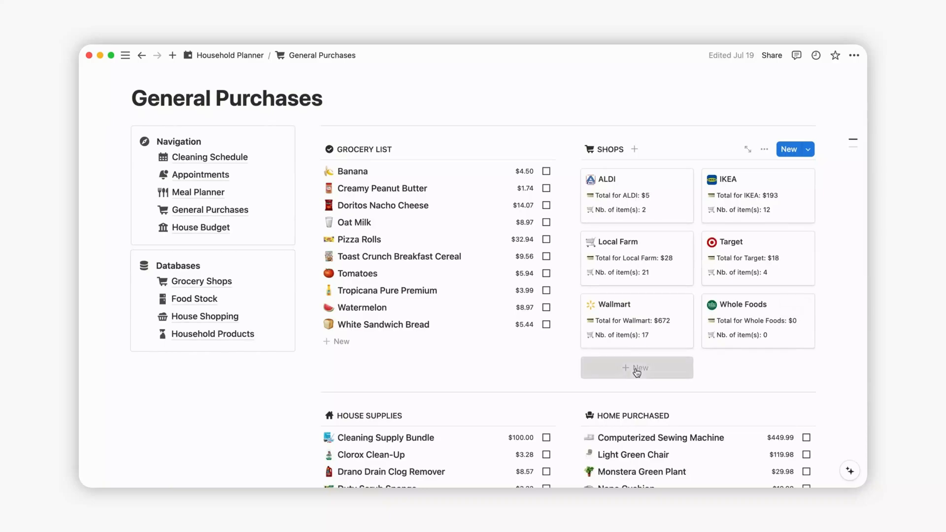
left_click(635, 368)
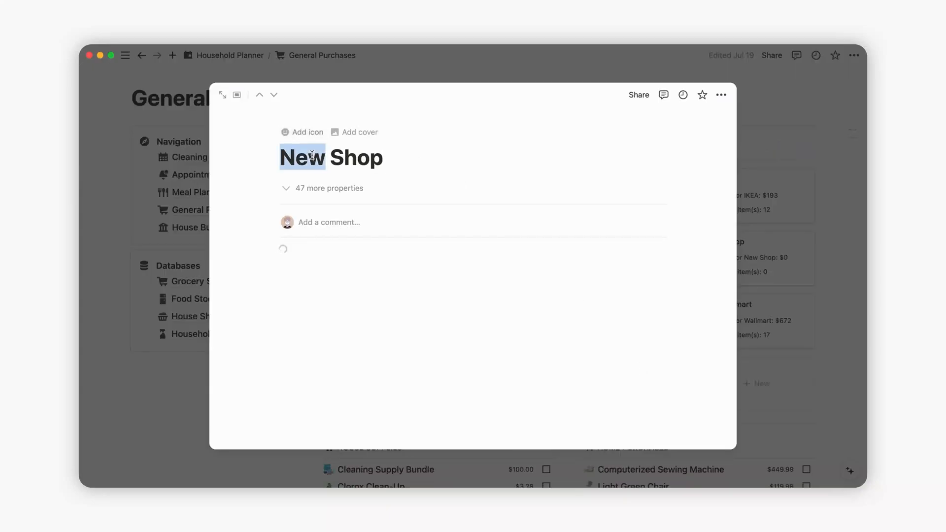
type("Ama")
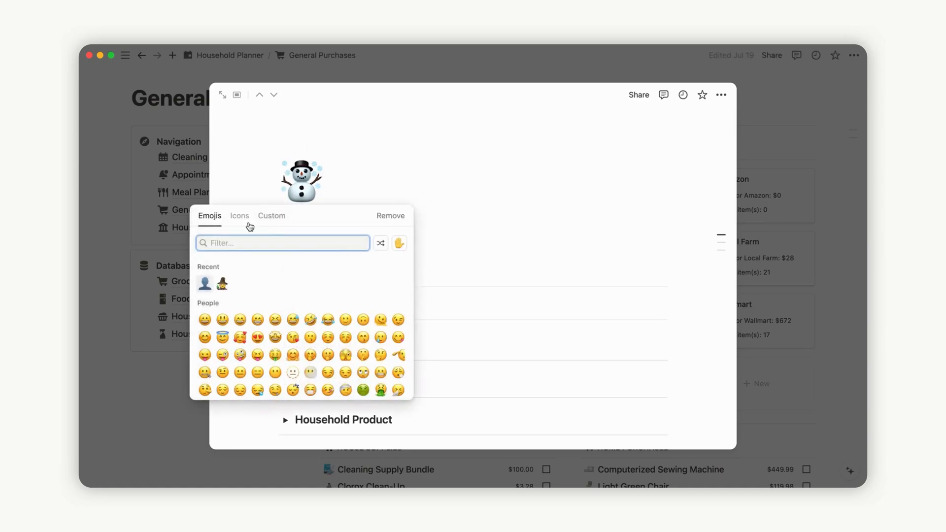
Give the Amazon shop a custom icon from the pasted Amazon logo link.
left_click(238, 216)
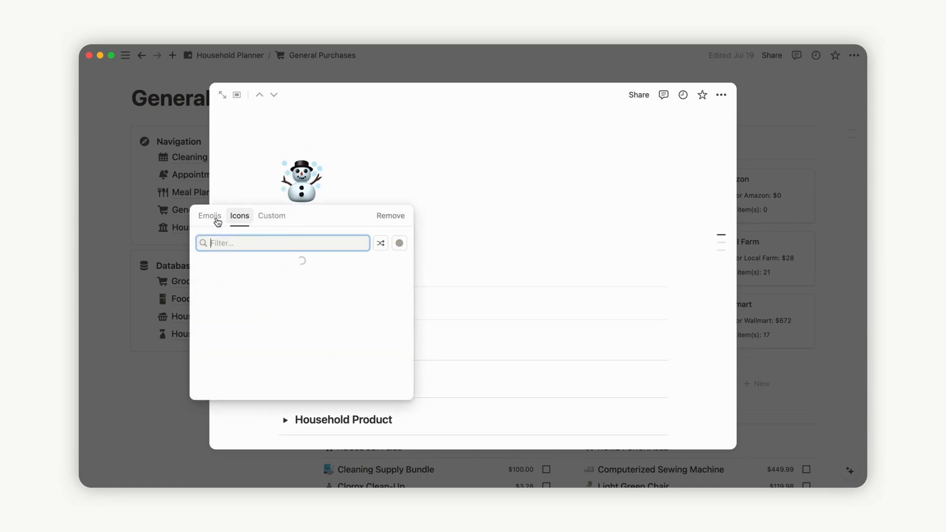
mouse_move(265, 220)
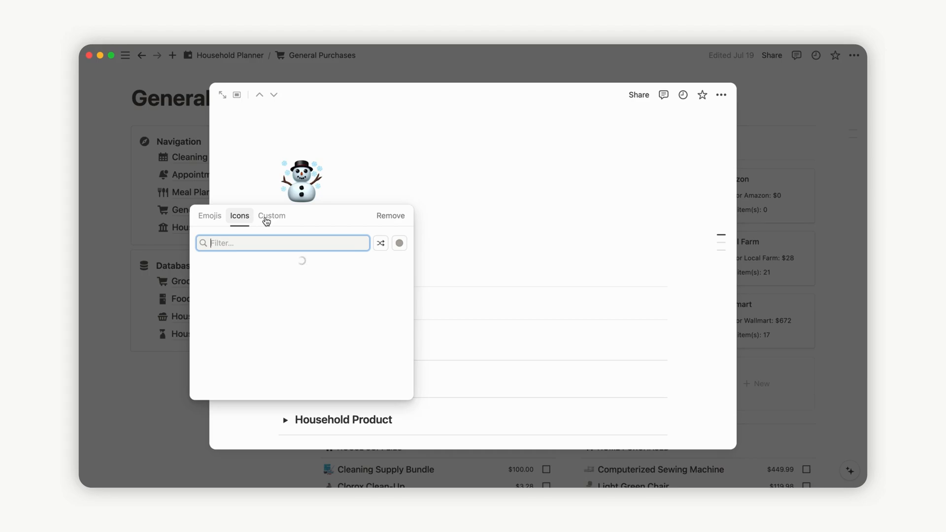
left_click(271, 216)
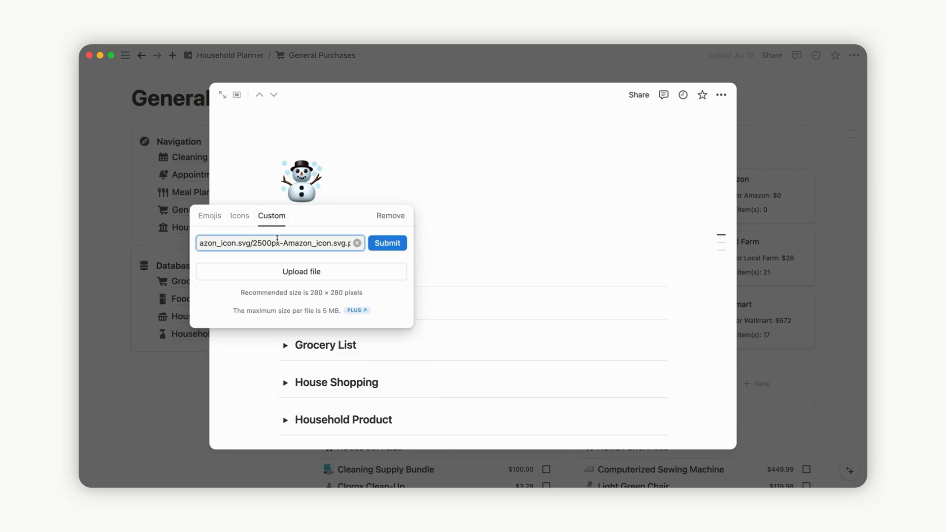
left_click(386, 242)
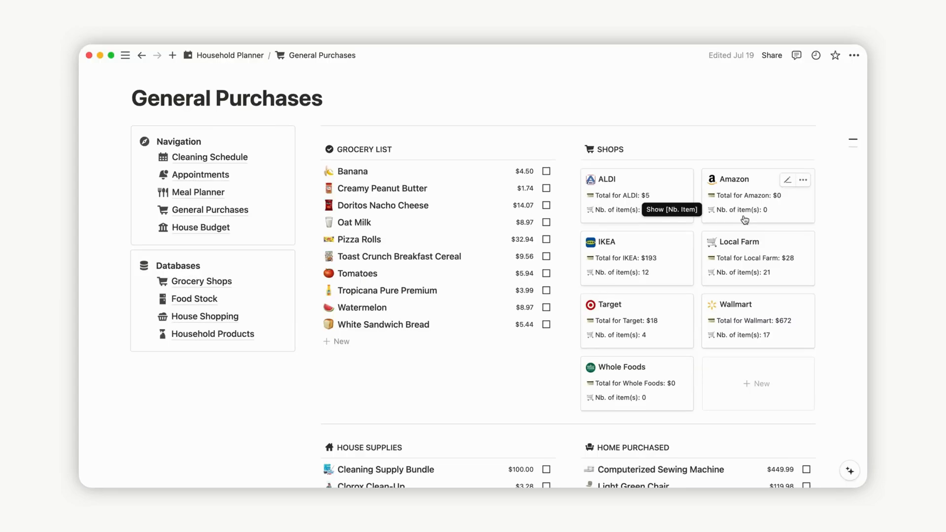
Add a new Grocery List item from Amazon, quantity 3 at $9.99 totalling $29.97.
scroll("down", 3)
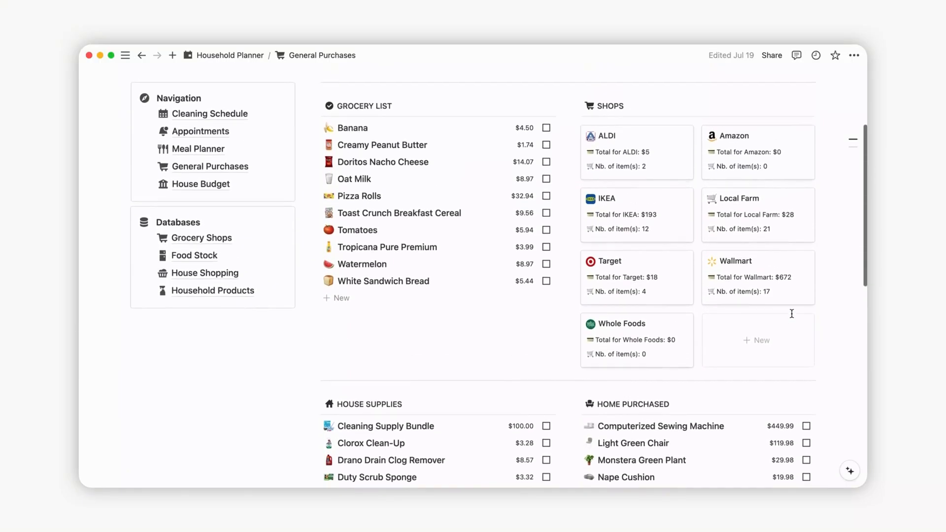
mouse_move(347, 306)
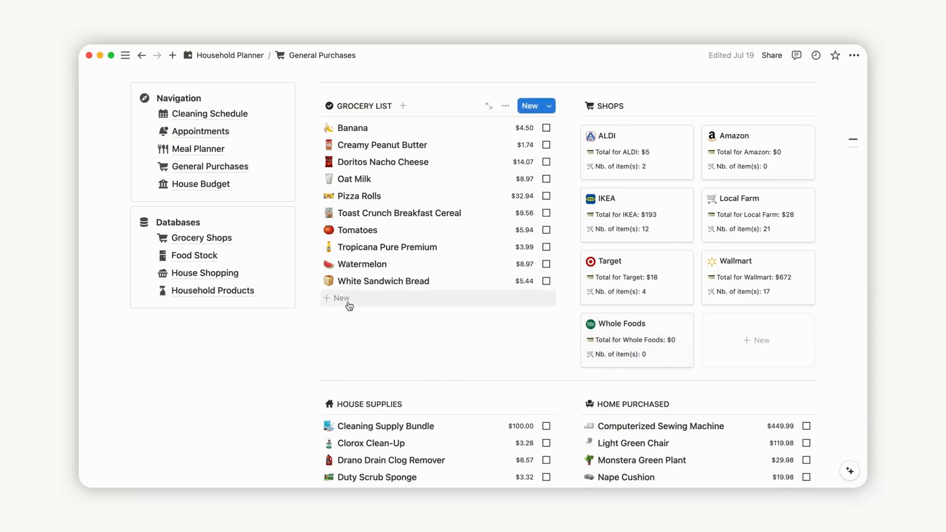
left_click(340, 297)
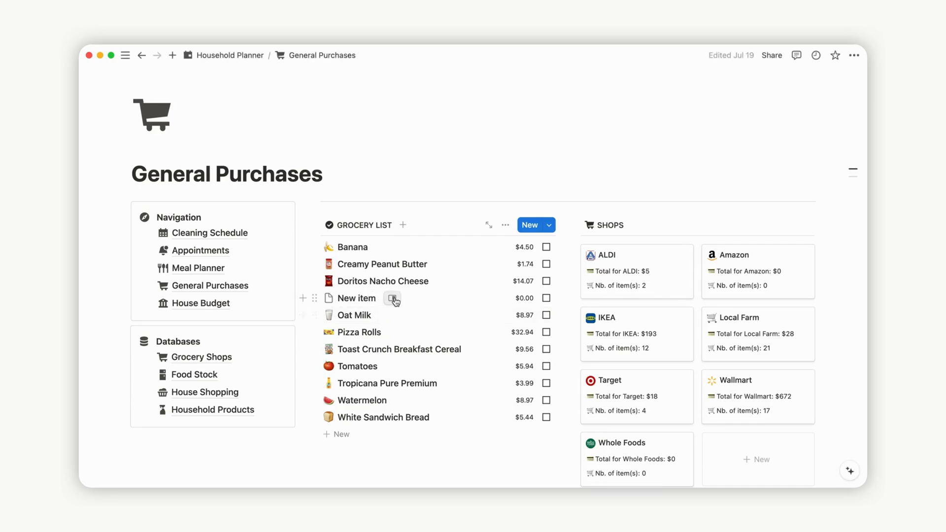
left_click(392, 297)
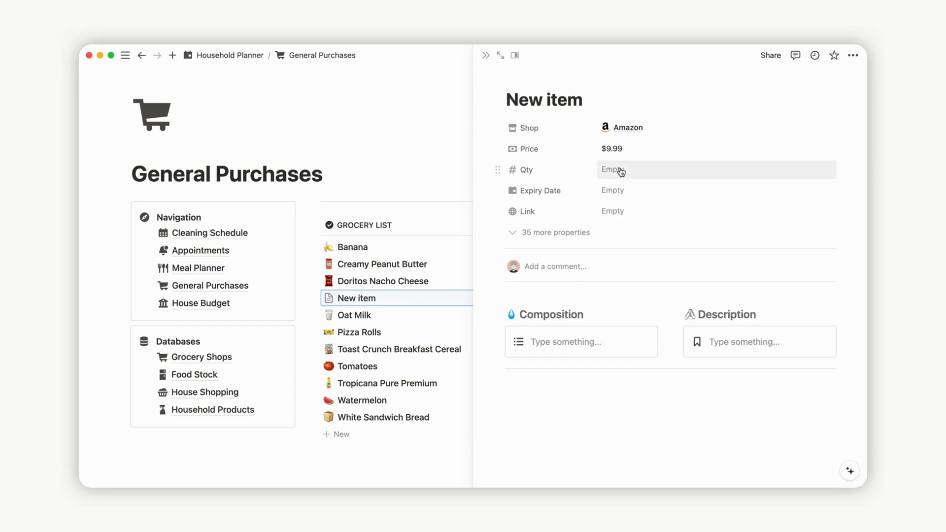
type("3")
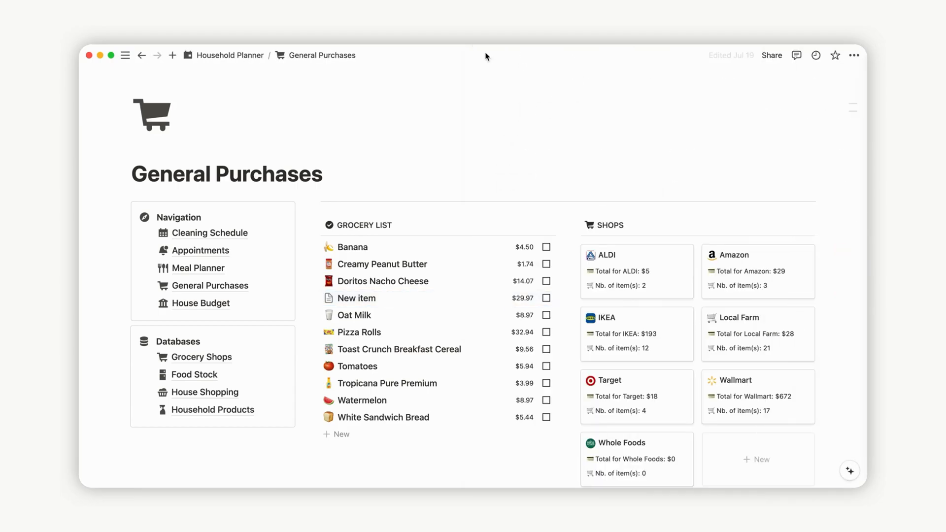
scroll("down", 3)
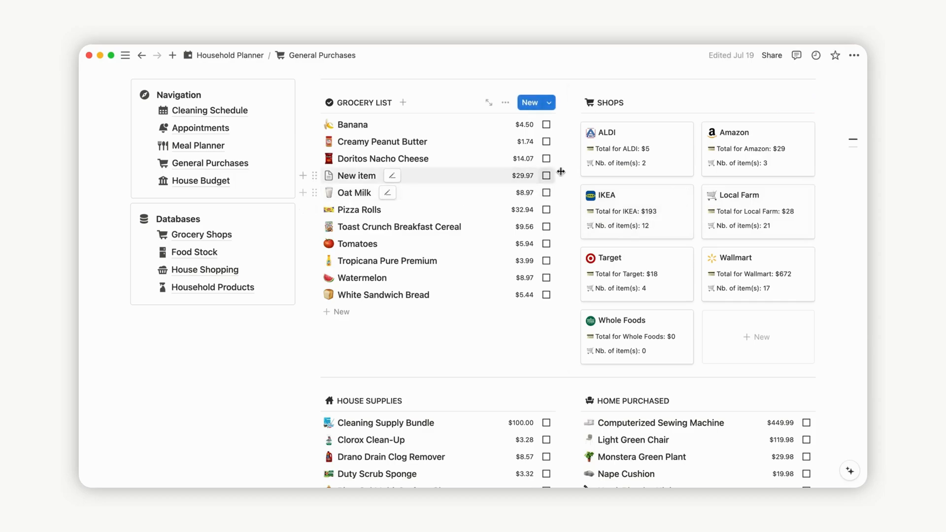
mouse_move(547, 175)
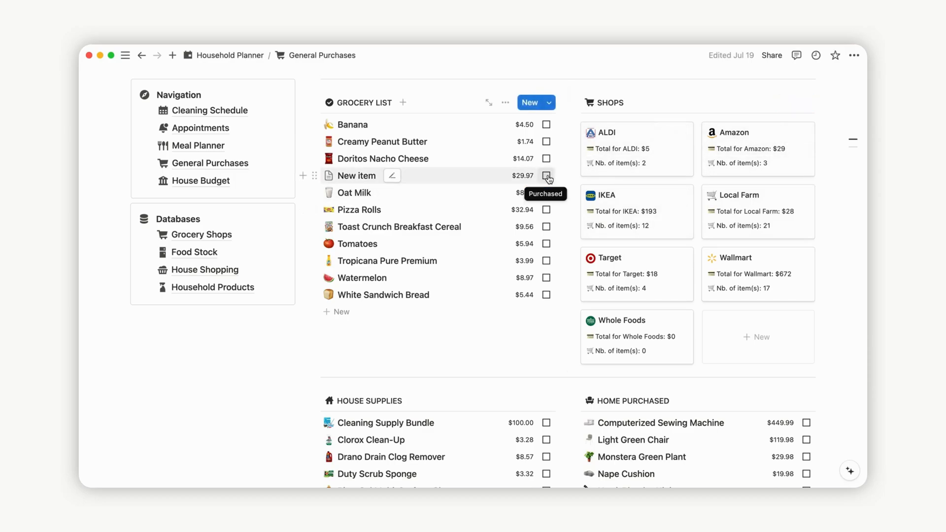
scroll("down", 3)
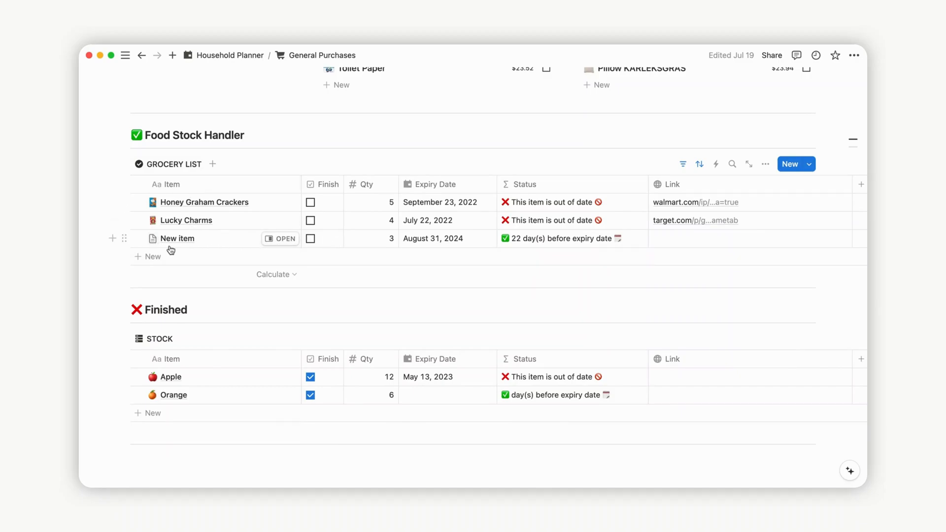
mouse_move(333, 243)
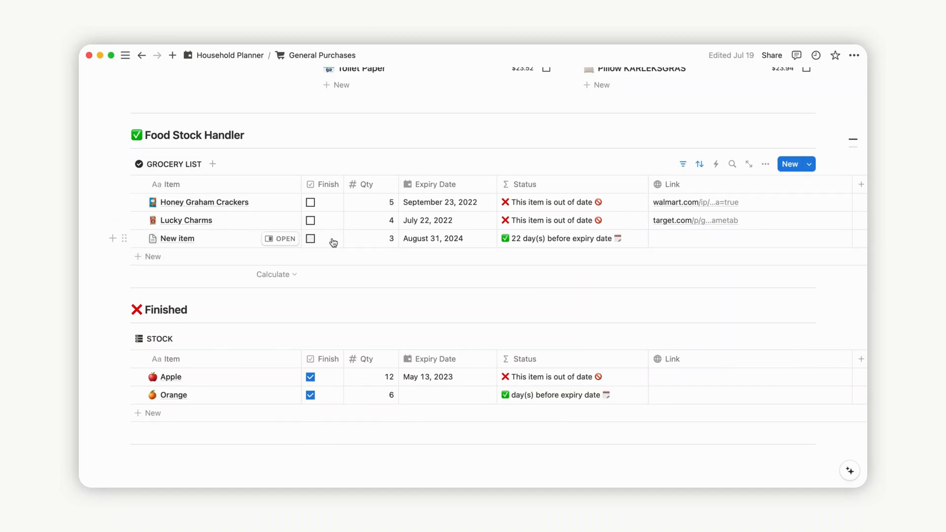
mouse_move(566, 244)
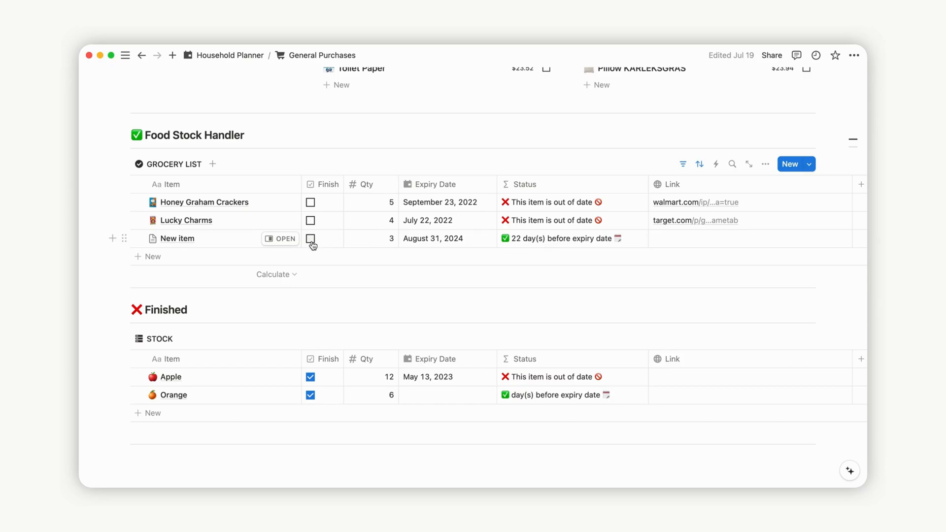
Mark the new item as finished so it moves into the Food Stock table.
left_click(310, 238)
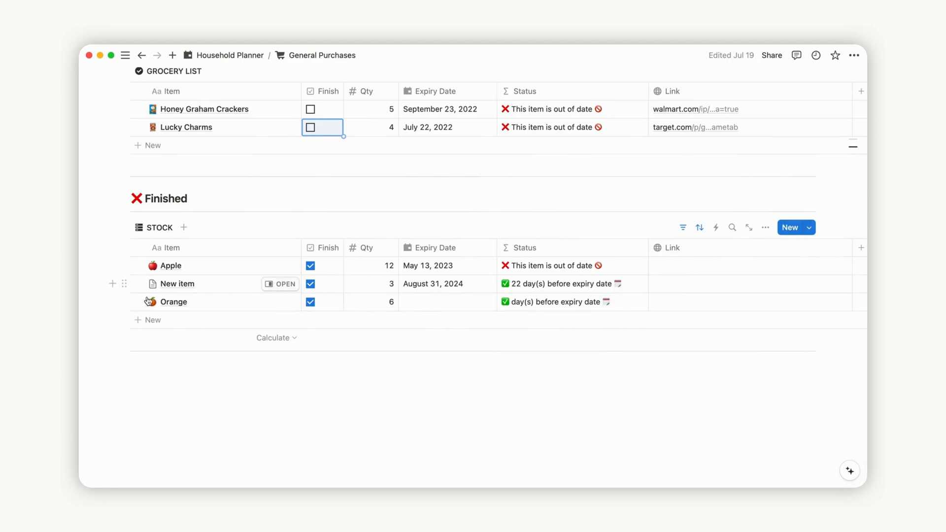
mouse_move(722, 284)
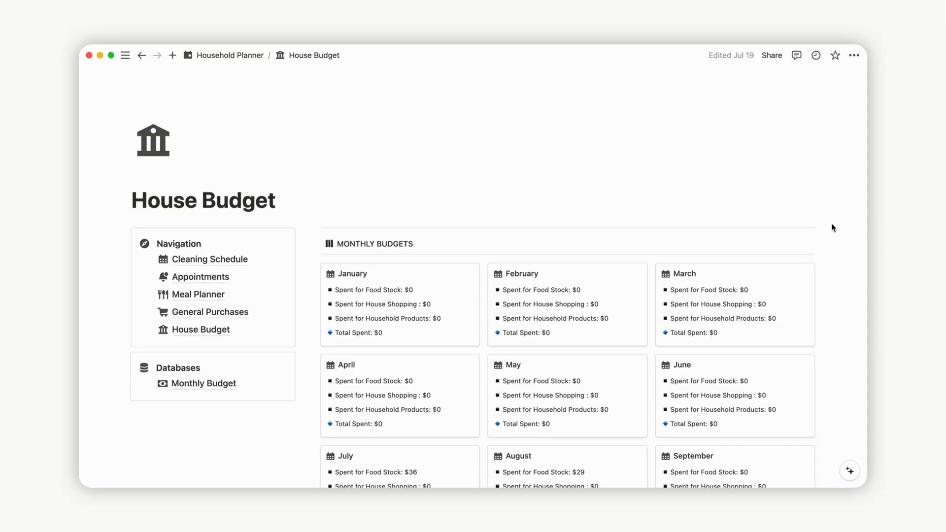
scroll("down", 3)
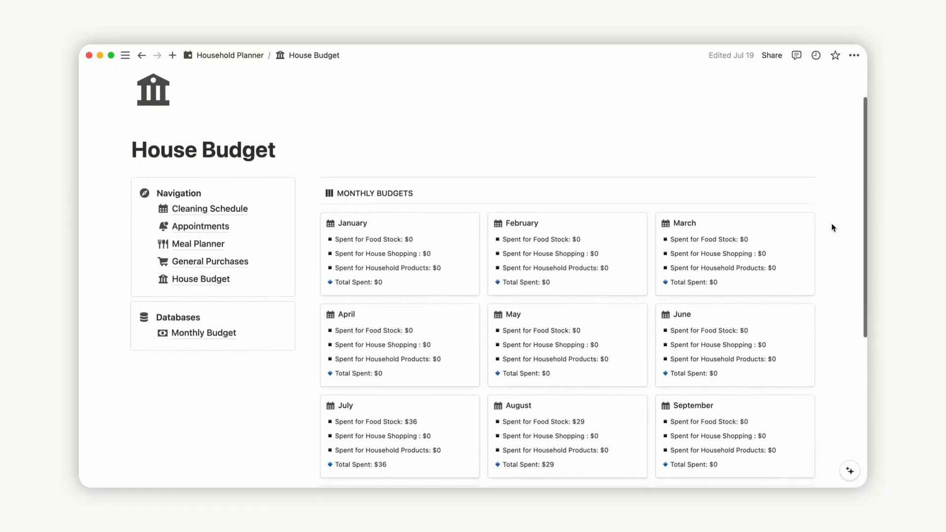
scroll("down", 3)
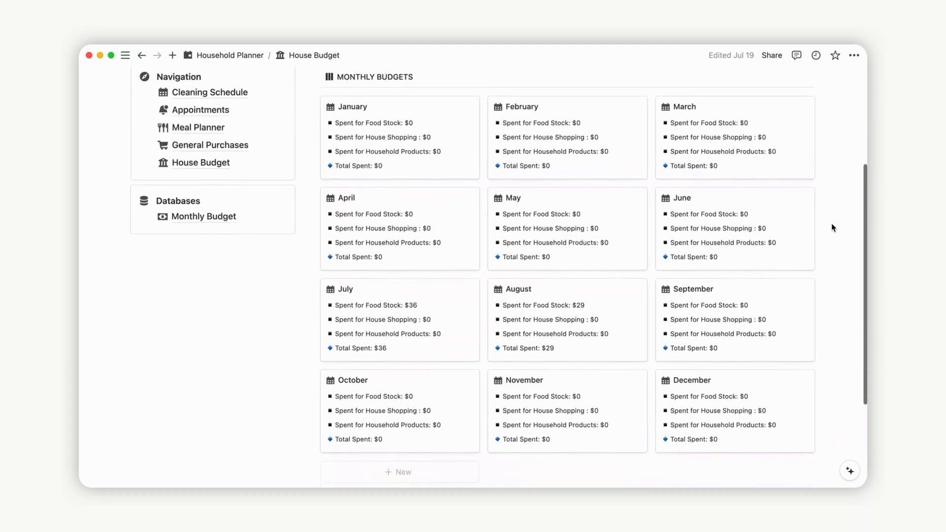
scroll("down", 3)
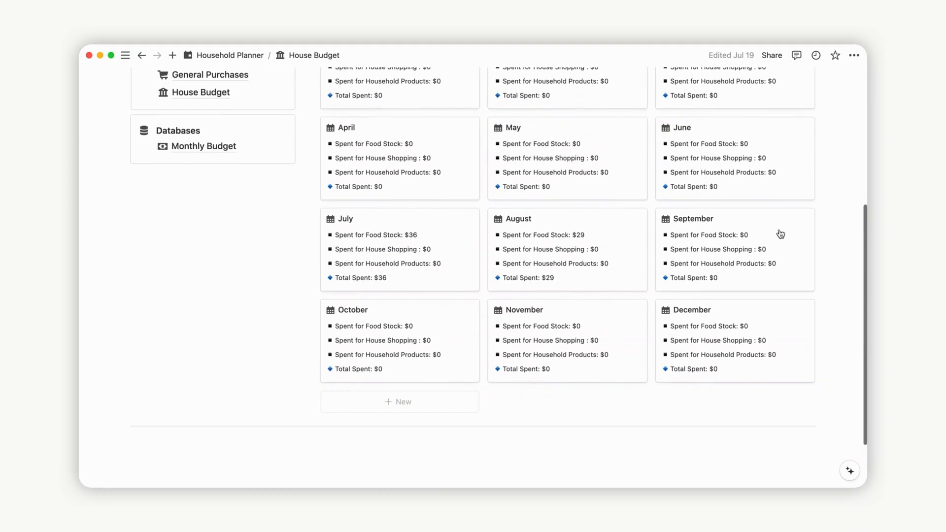
left_click(515, 218)
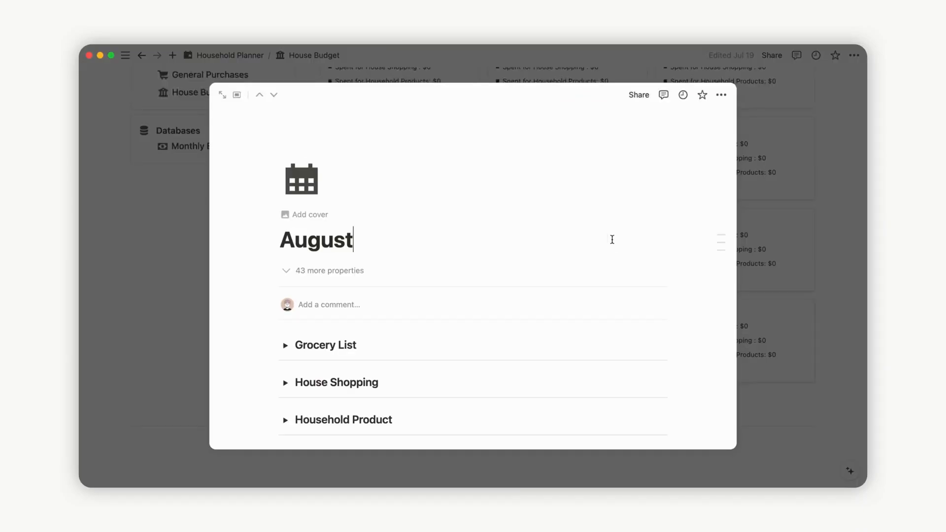
left_click(284, 345)
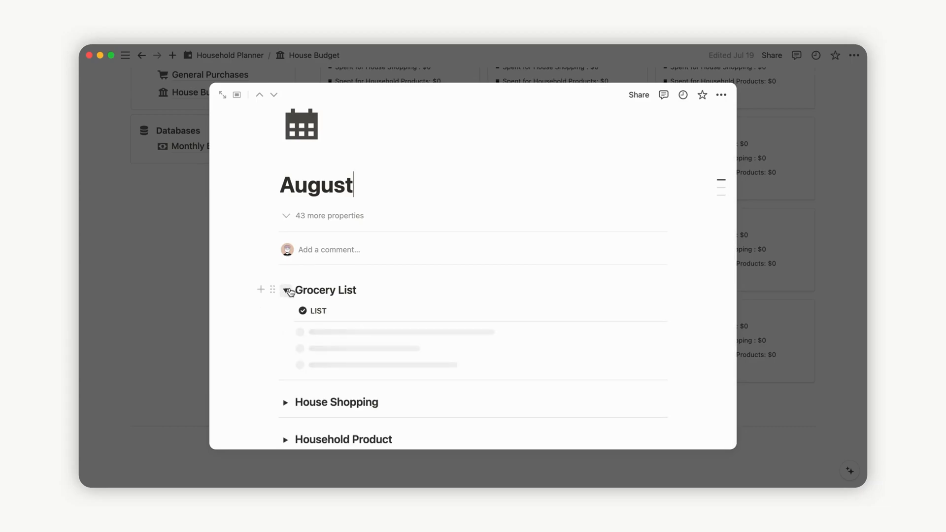
left_click(286, 289)
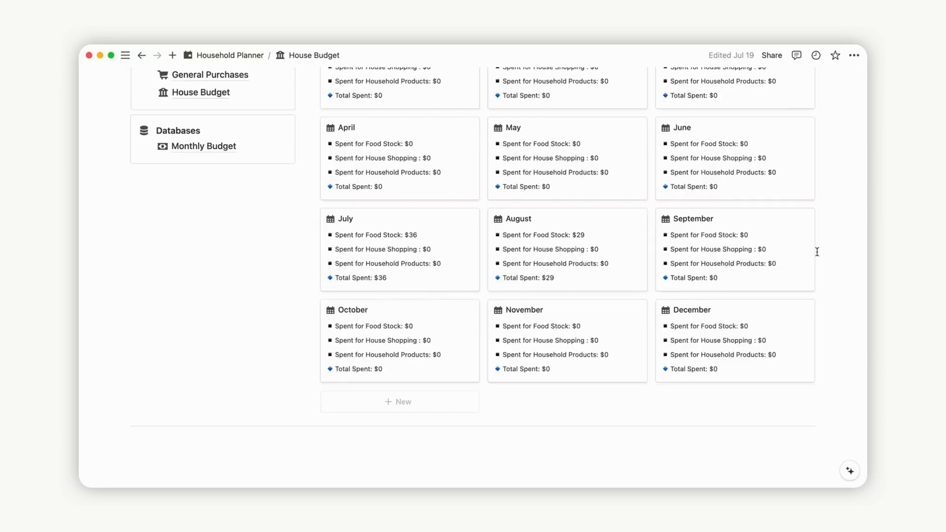
mouse_move(839, 276)
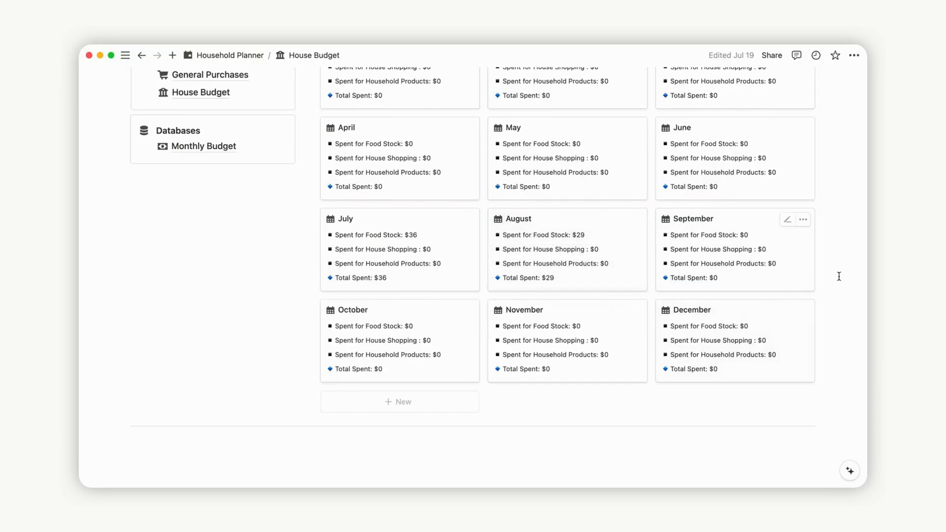